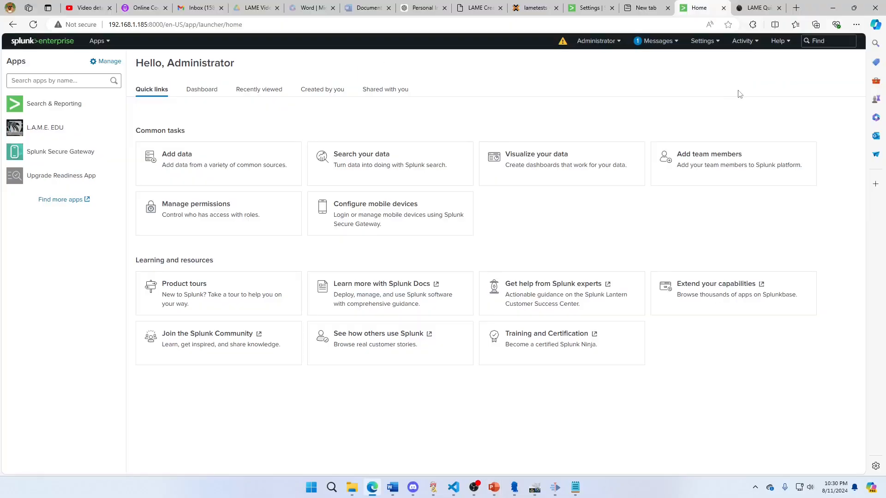
pyautogui.moveTo(807, 11)
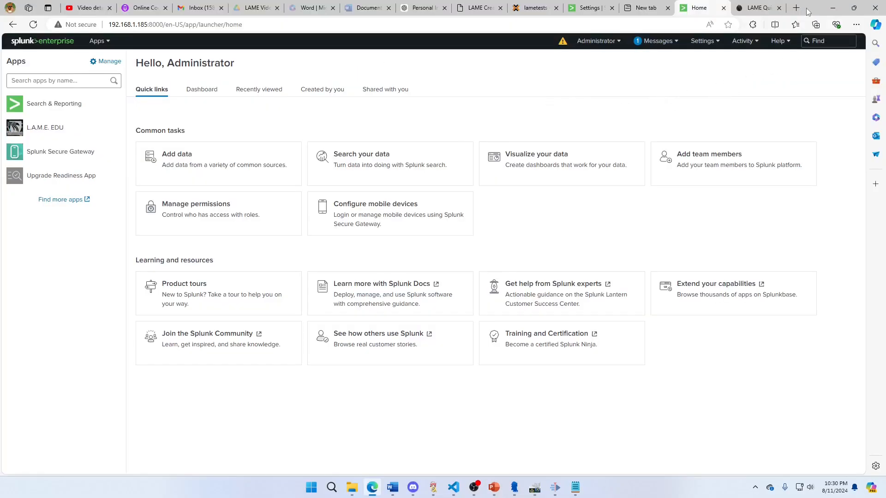
# Search 'github bots v3' and download the BOTS V3 Dataset from splunk/botsv3 on GitHub.
pyautogui.click(796, 7)
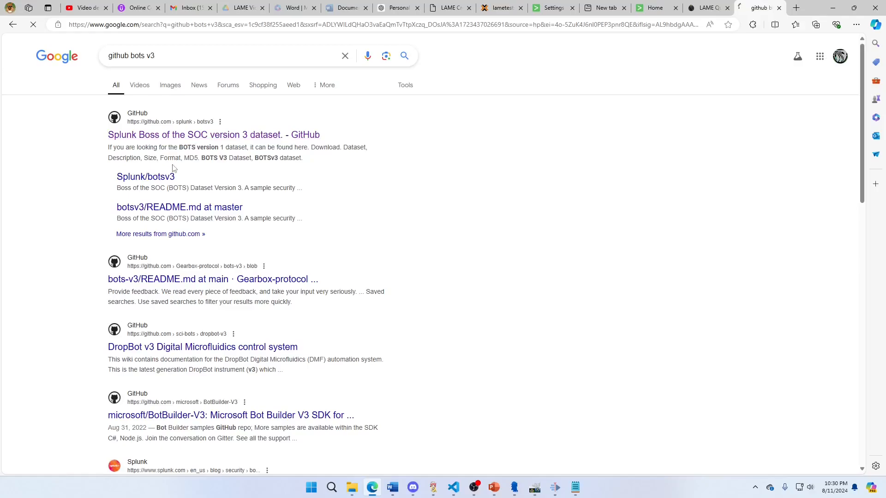
pyautogui.click(213, 134)
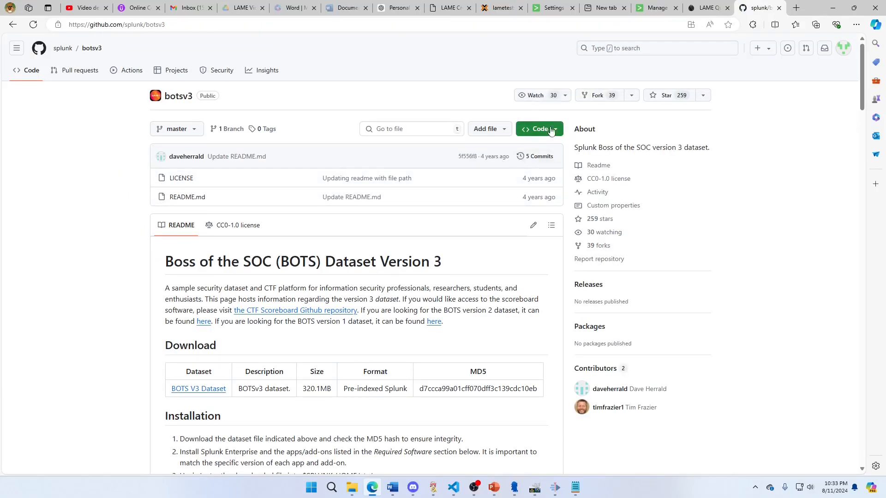
pyautogui.click(535, 129)
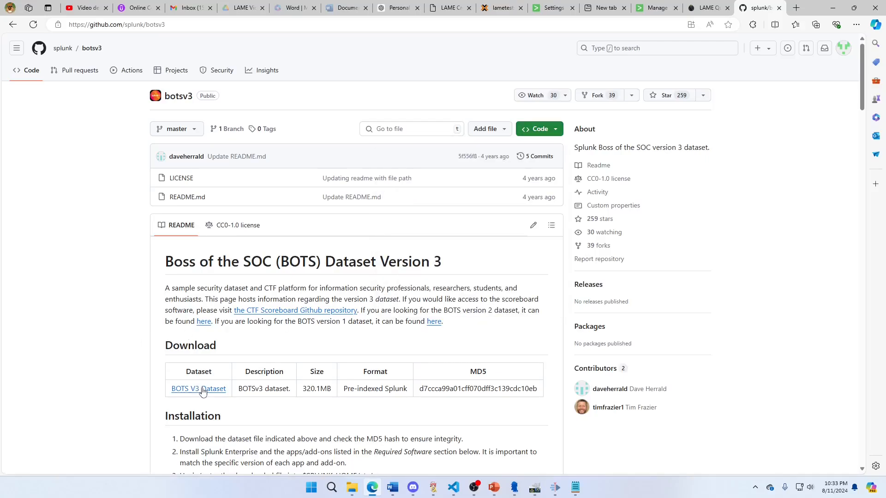
pyautogui.click(199, 388)
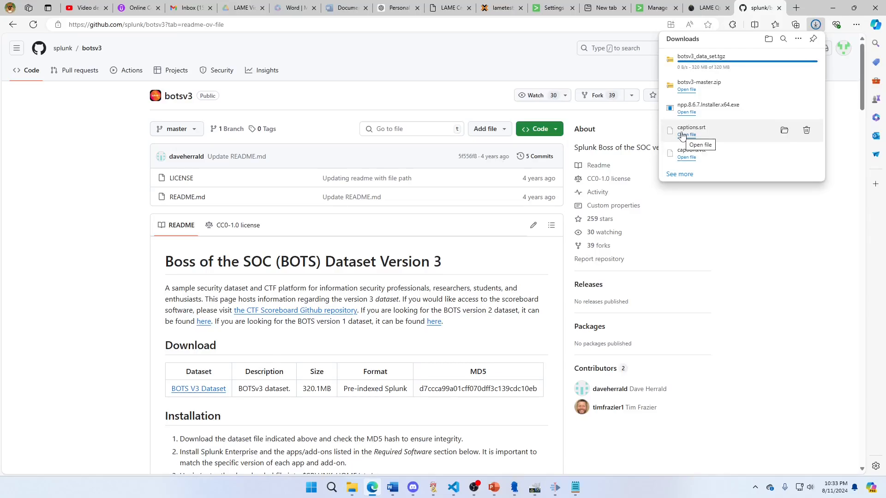
pyautogui.click(655, 8)
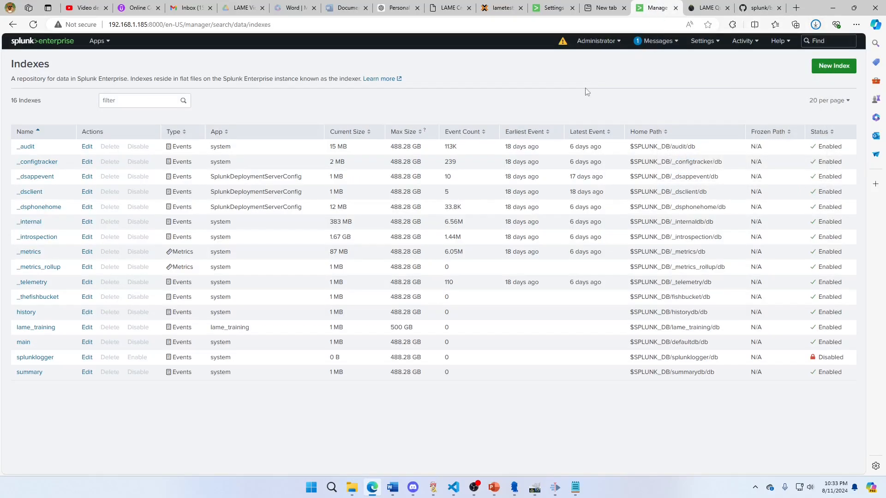
pyautogui.moveTo(357, 438)
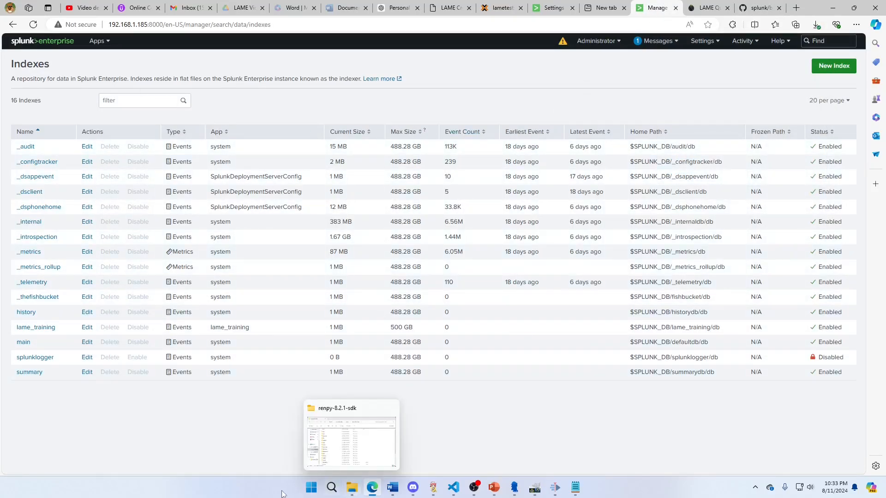
# Launch PowerShell and change into the Downloads folder.
pyautogui.click(311, 487)
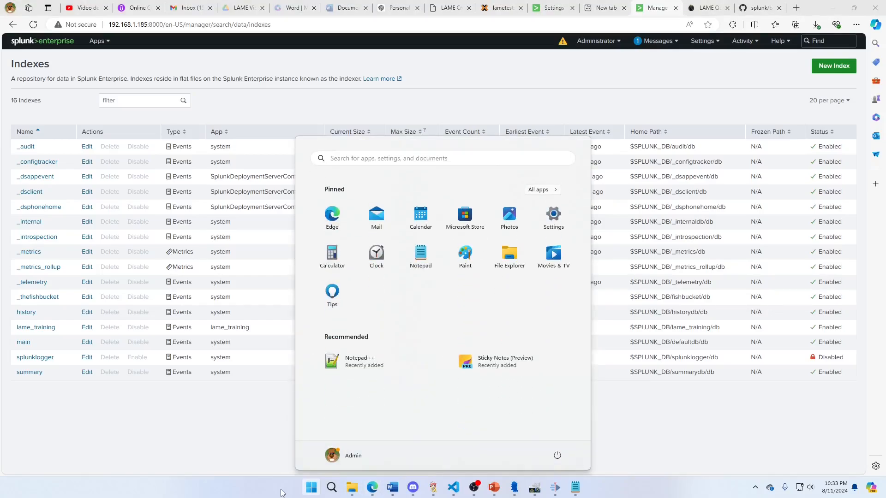
pyautogui.write('powershell')
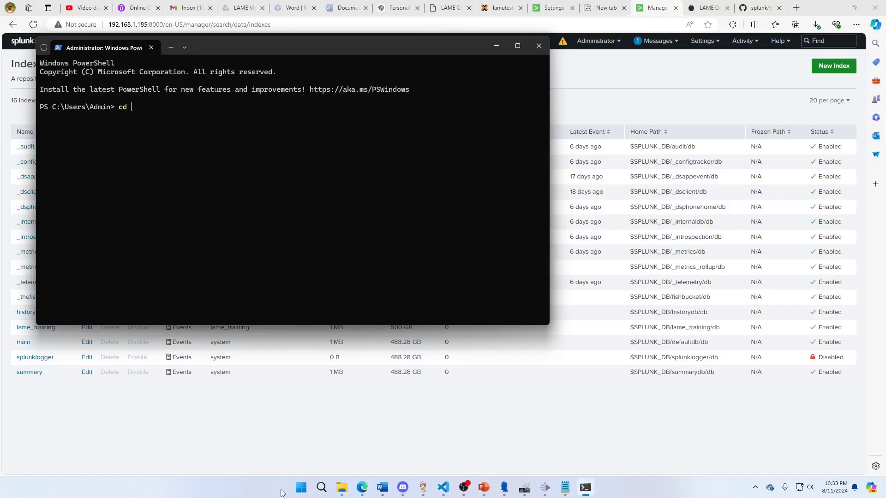
pyautogui.write('.\\Downloads\\')
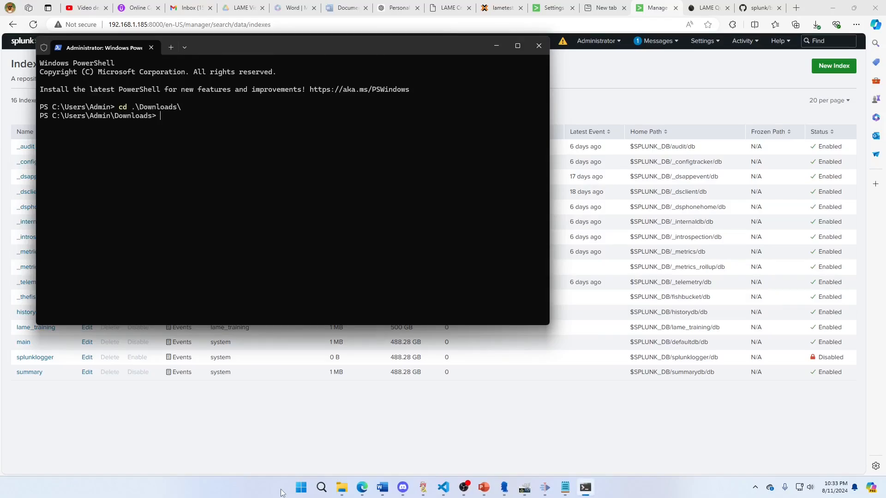
pyautogui.write('scp')
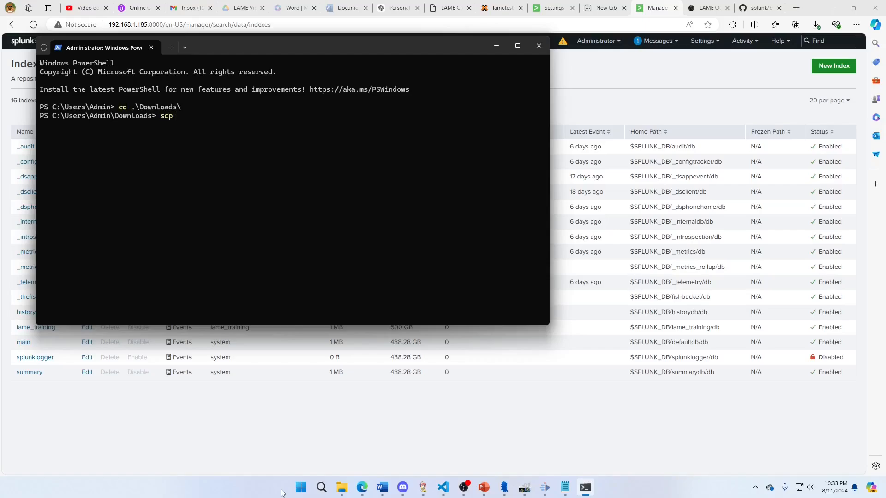
pyautogui.write("'.\\BoardCut (1).stl")
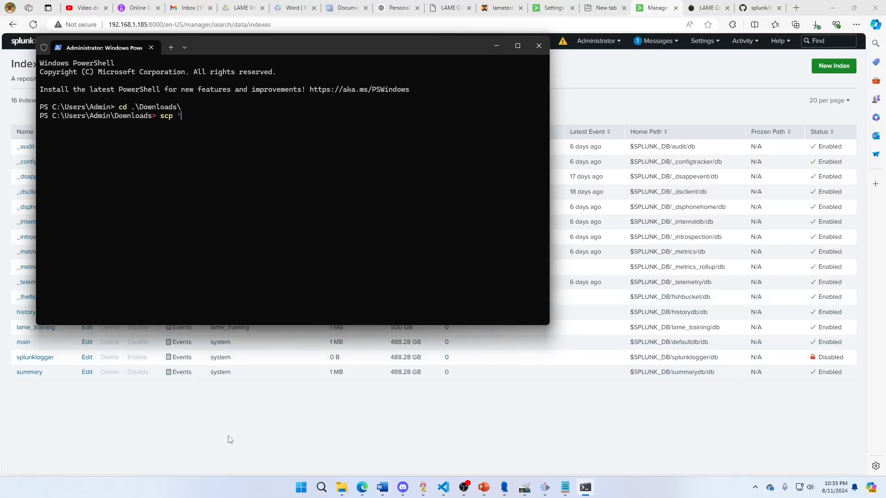
pyautogui.write('.\\botsv3_data_set.tgz')
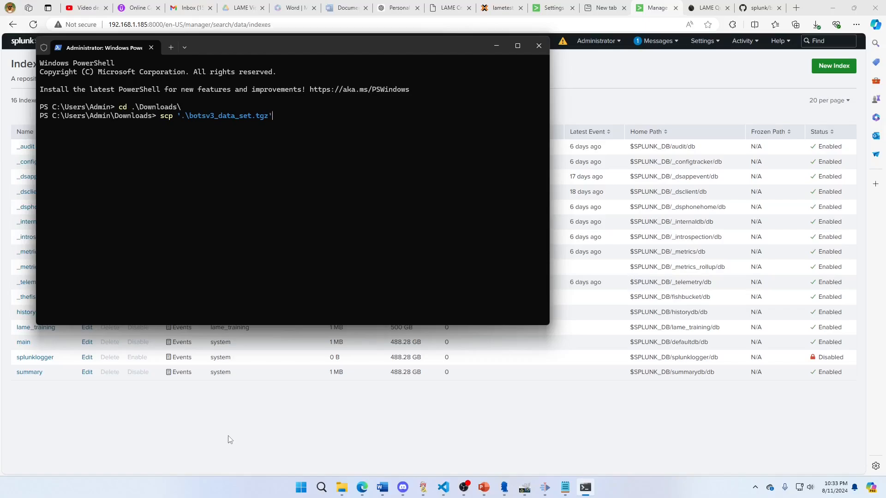
pyautogui.write('troy@')
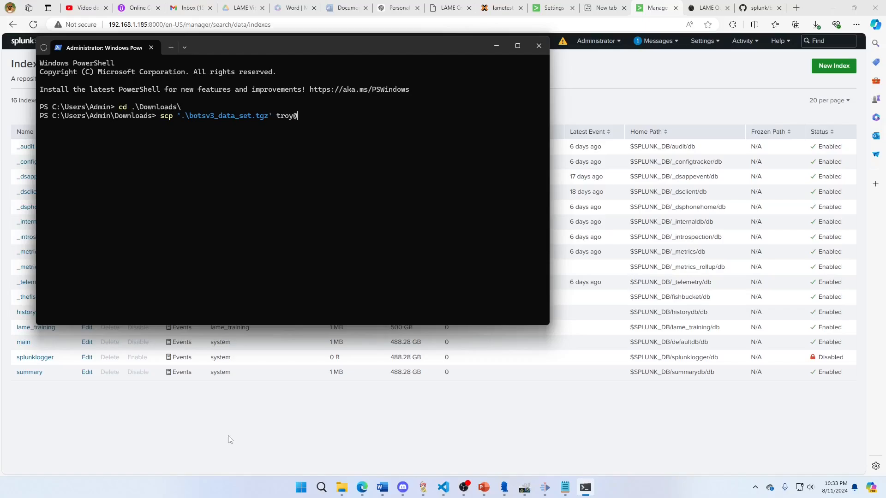
pyautogui.write('192.168.1.')
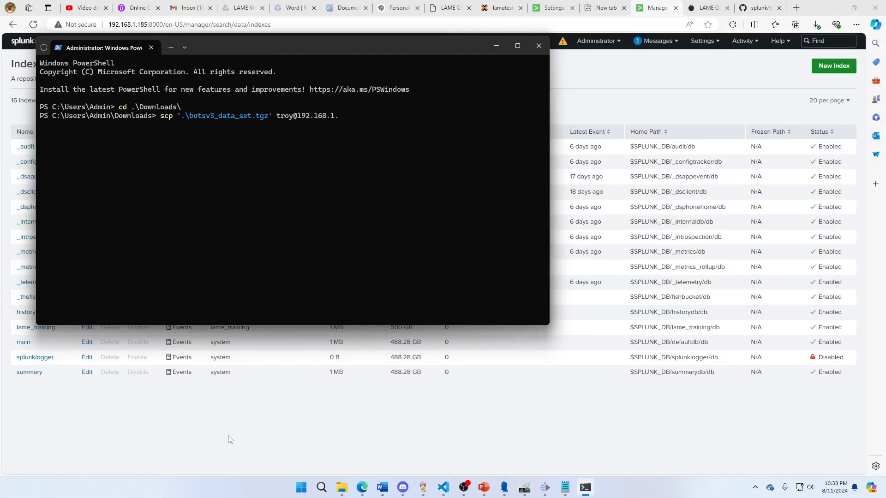
pyautogui.write('8')
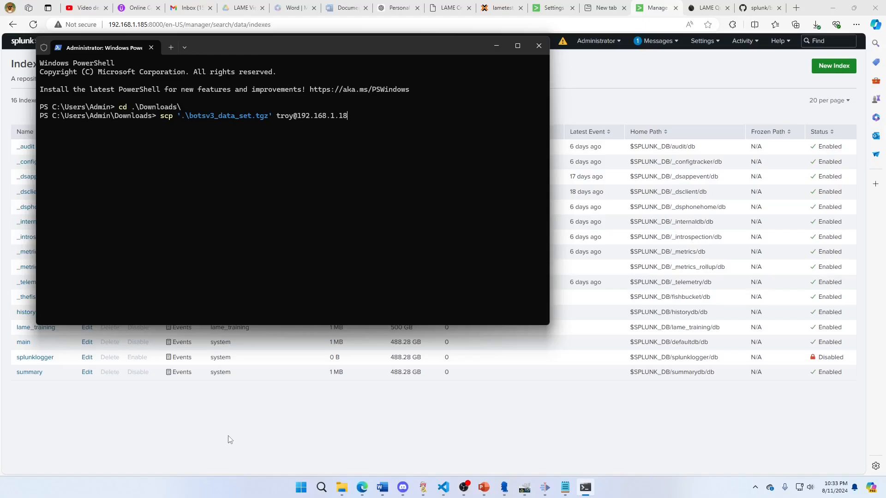
pyautogui.write('5://home')
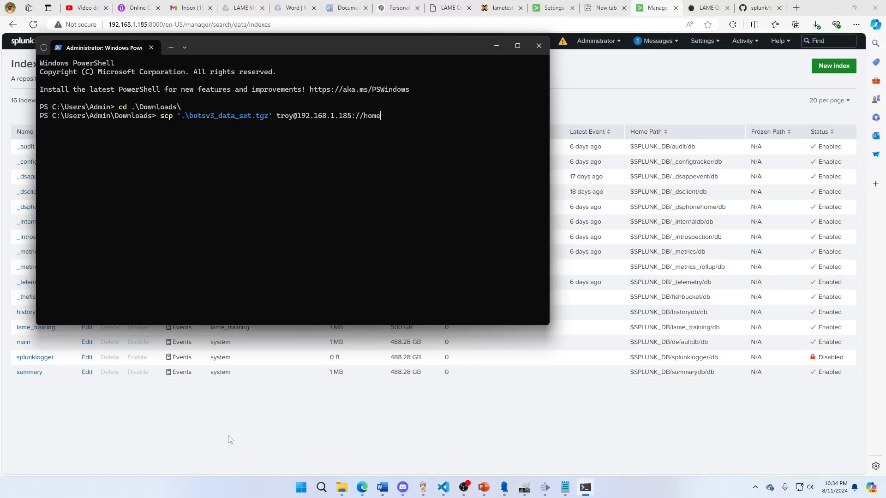
pyautogui.write('/troy')
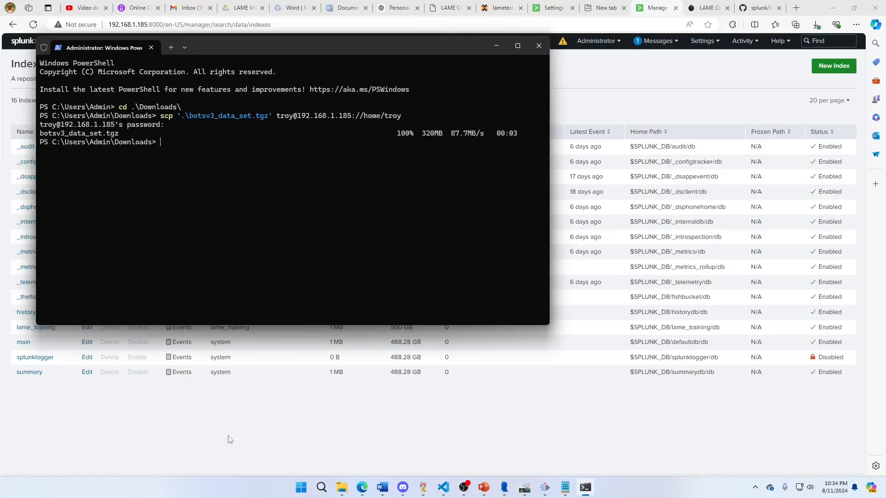
# SSH into the Splunk server as troy and list the home directory.
pyautogui.write('ssh t')
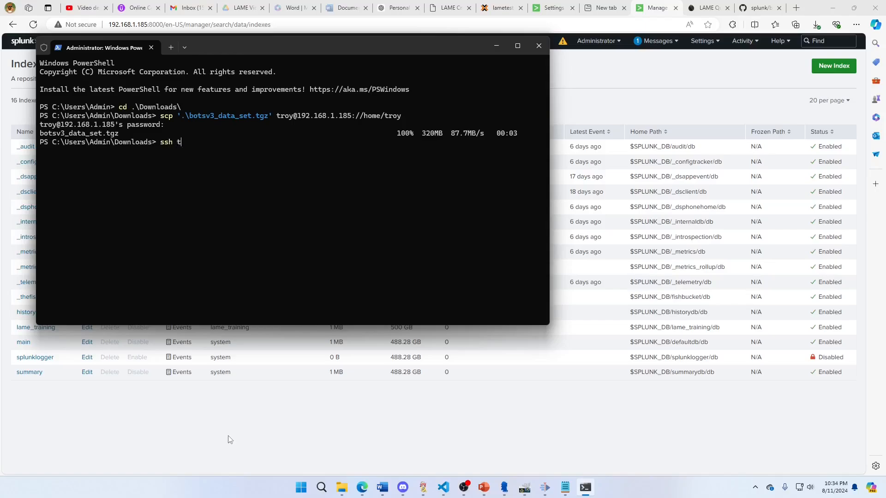
pyautogui.write('roy@192.168.1.1')
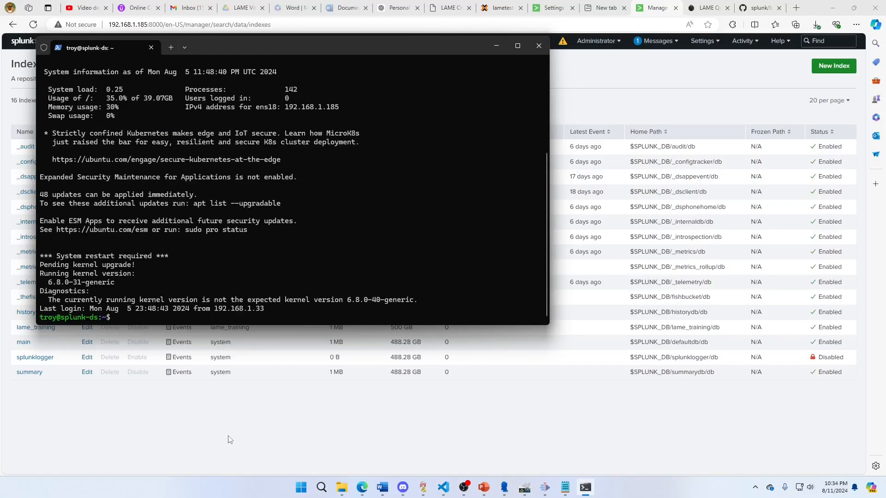
pyautogui.write('ch')
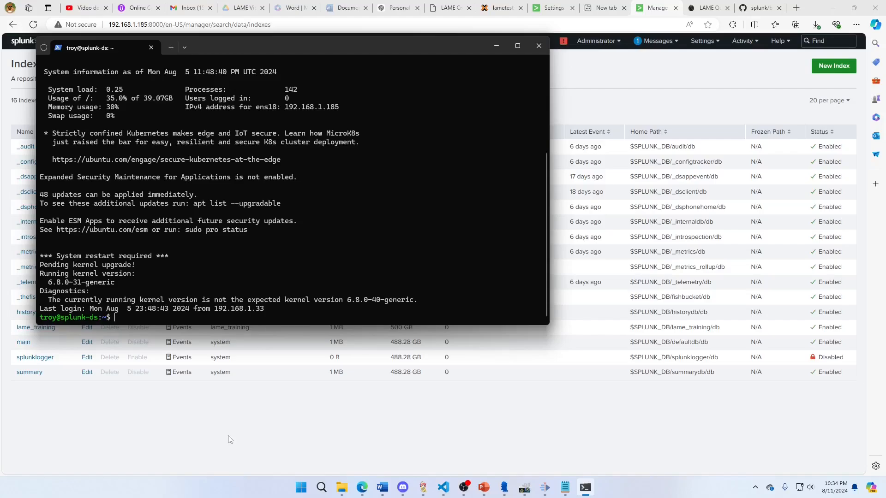
pyautogui.write('sudo mv')
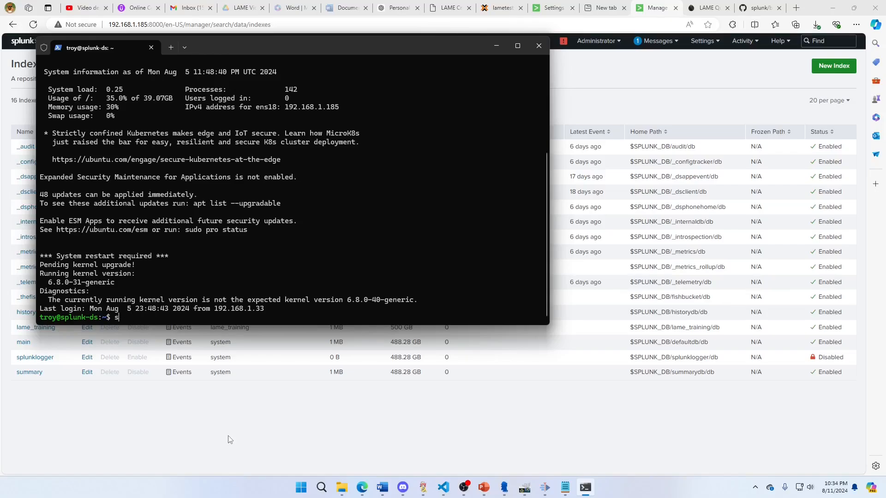
pyautogui.write('ls')
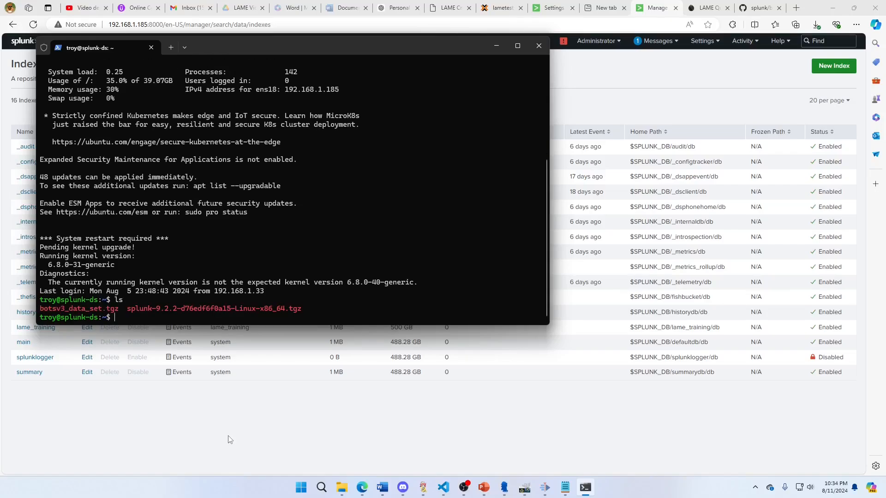
# Compose 'sudo tar -xvf botsv3_data_set.tgz -C /opt/splunk/etc/apps' to extract the dataset.
pyautogui.write('tar')
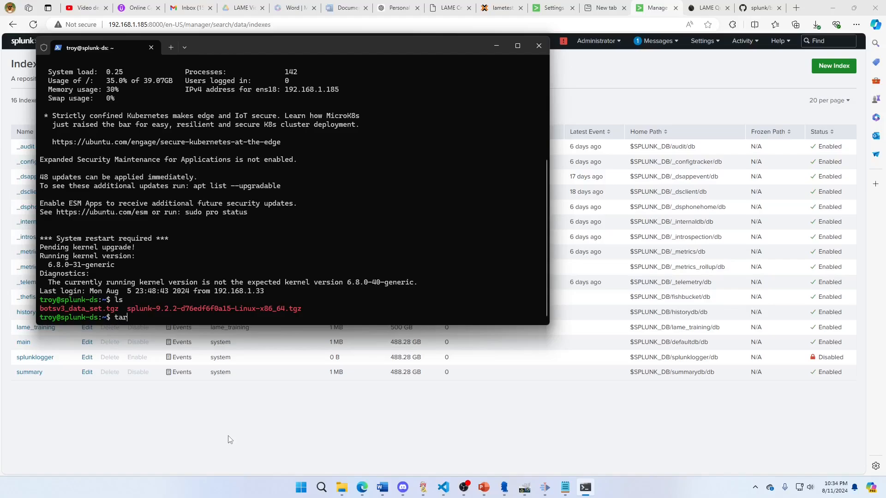
pyautogui.write('sudo')
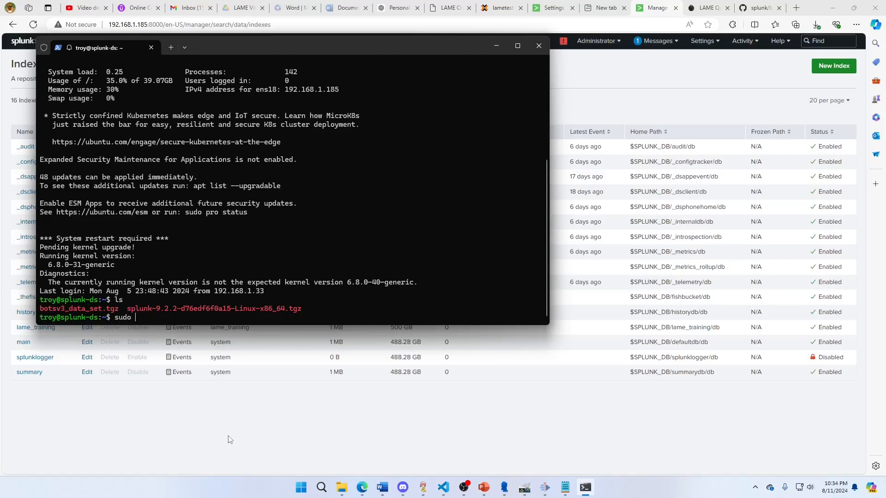
pyautogui.write('tar -xvf')
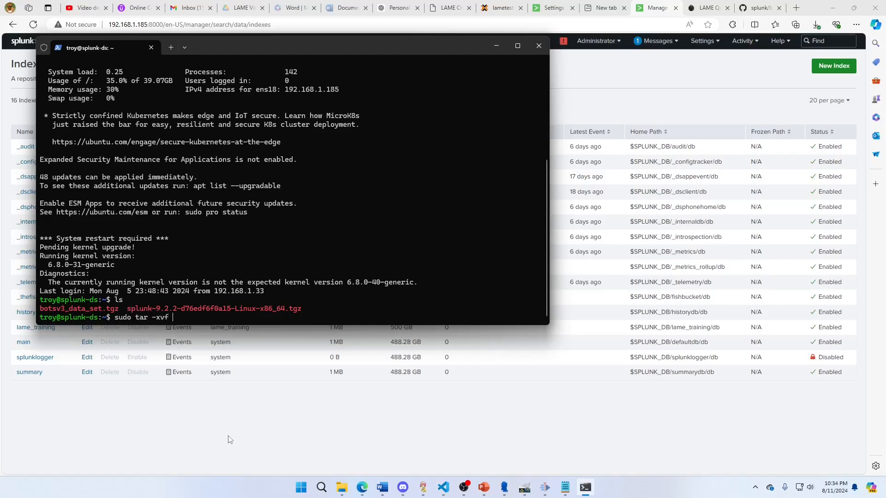
pyautogui.write('/opt')
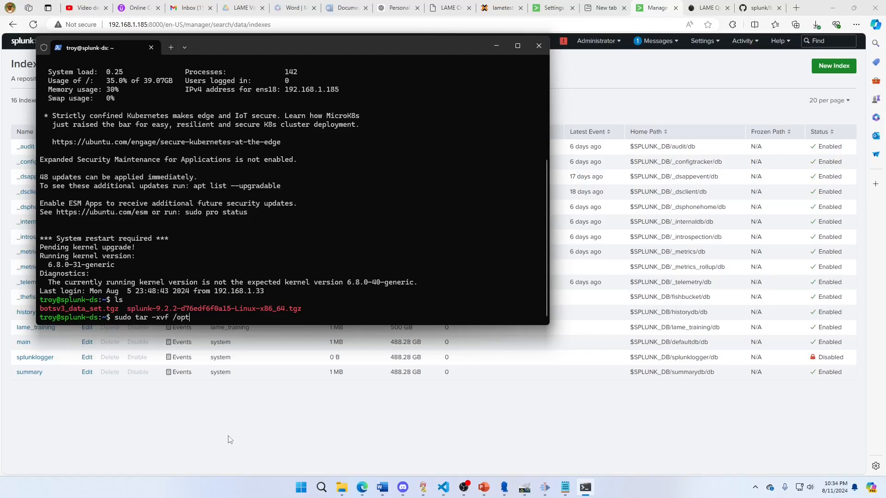
pyautogui.write('botsv3_data_set.tgz')
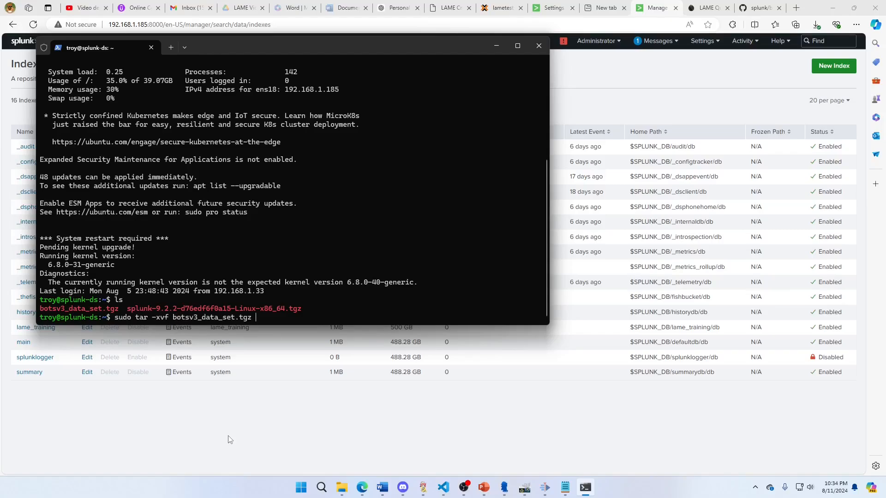
pyautogui.write('/')
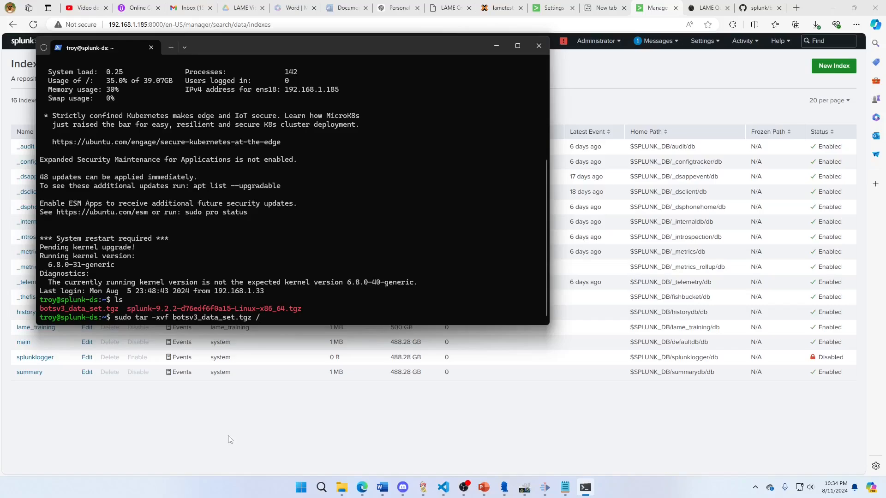
pyautogui.write('op')
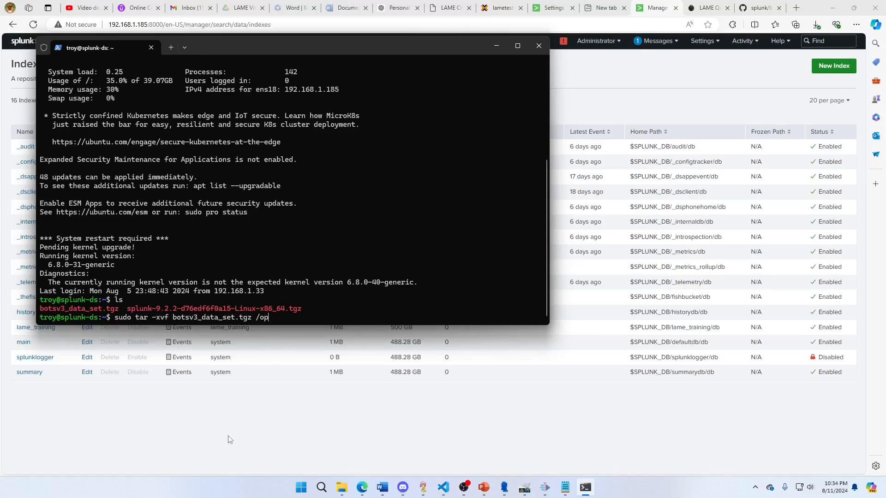
pyautogui.write('t')
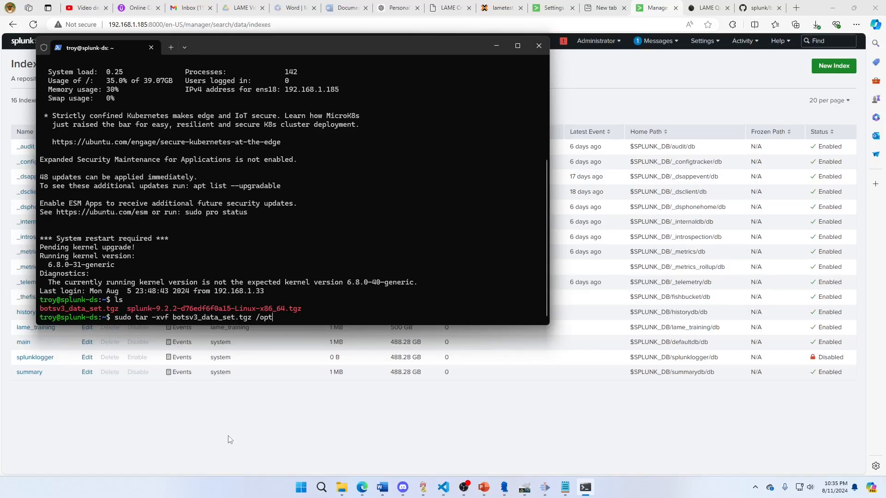
pyautogui.press('ctrl+c')
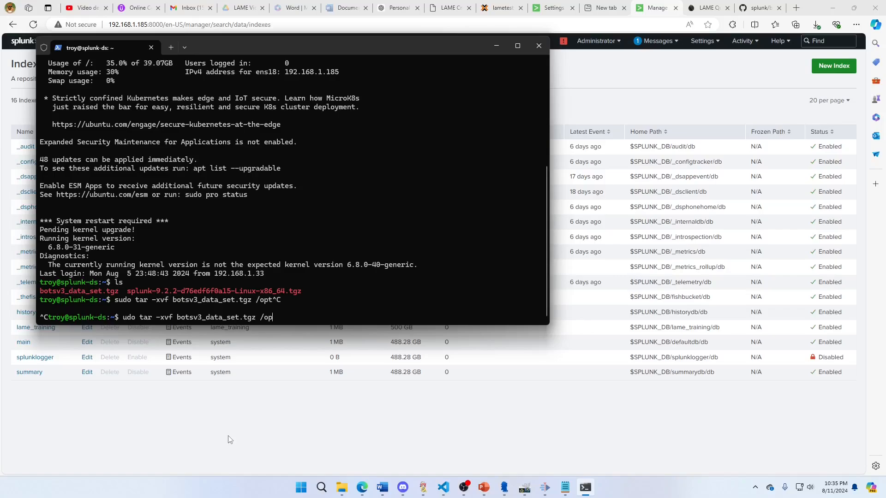
pyautogui.write('-C')
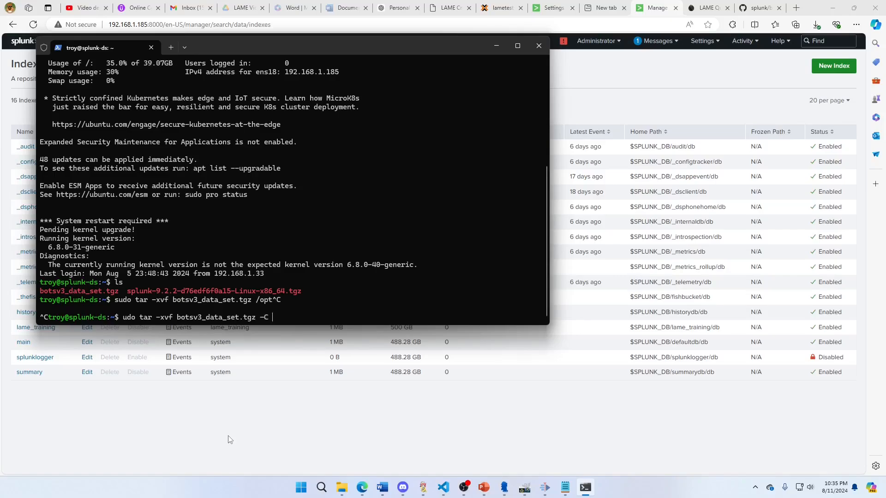
pyautogui.write('/opt/splunk')
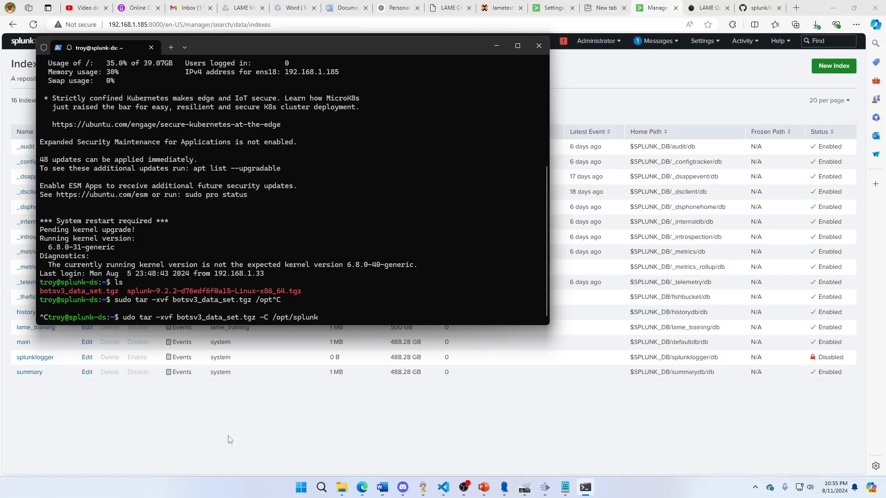
pyautogui.write('/e')
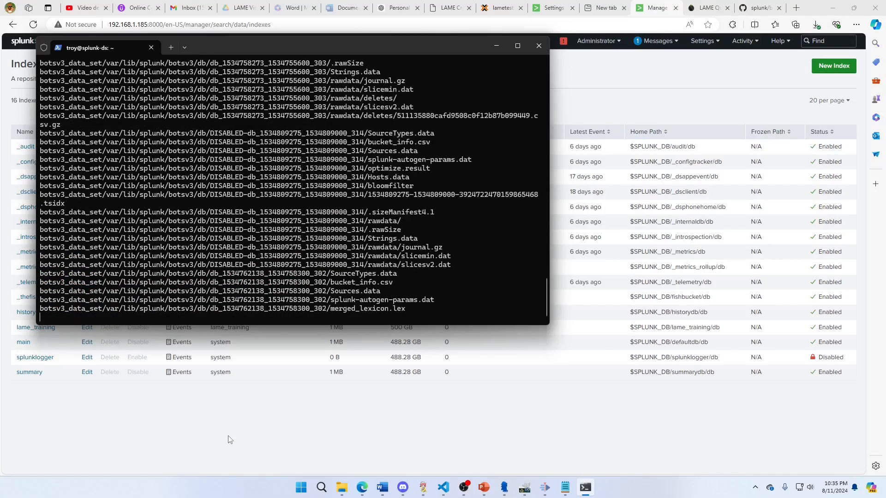
# Scroll through the tar file listing as the BOTS v3 archive unpacks.
pyautogui.scroll(-3)
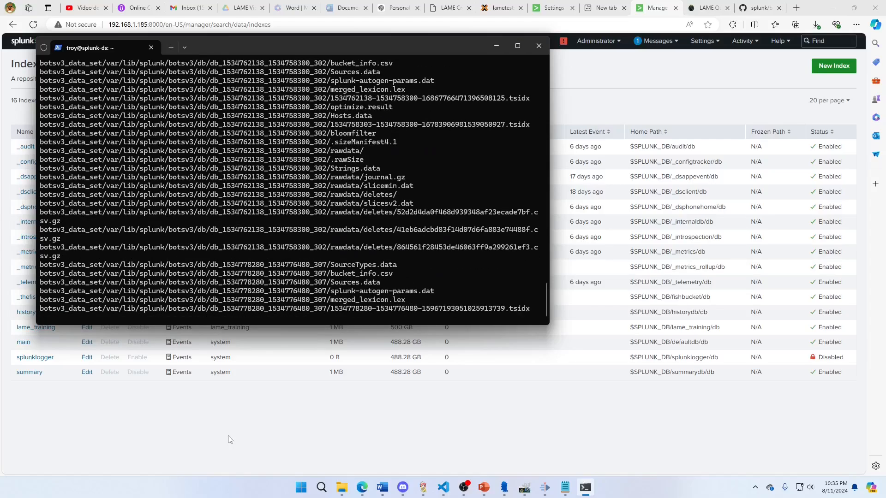
pyautogui.scroll(-3)
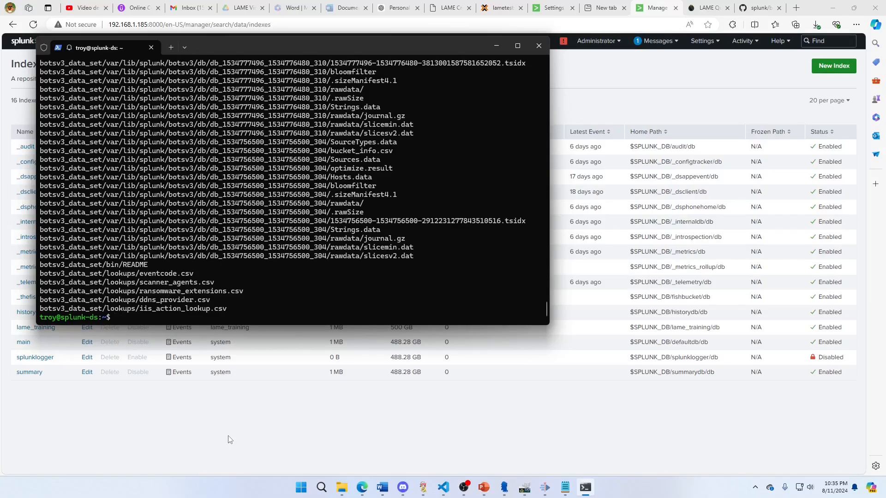
# As root in /opt/splunk/etc/apps, chown -R splunk:splunk botsv3_data_set and list the directory.
pyautogui.write('sudo su -')
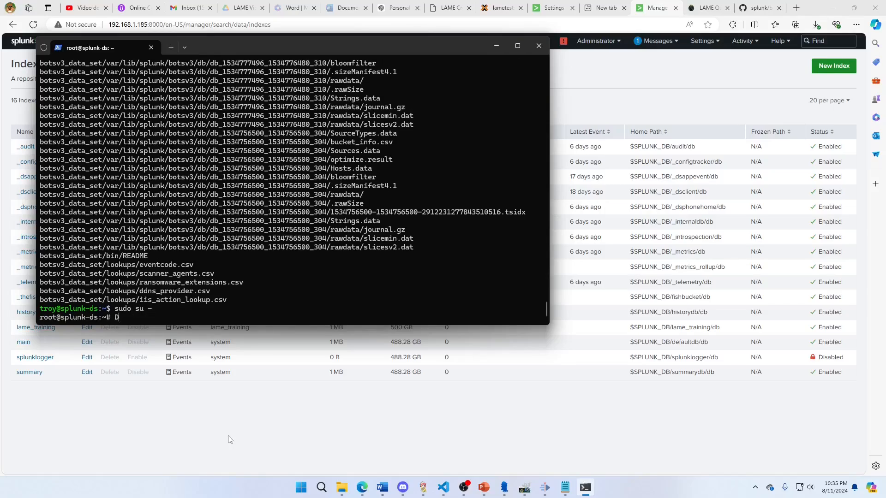
pyautogui.write('cd /')
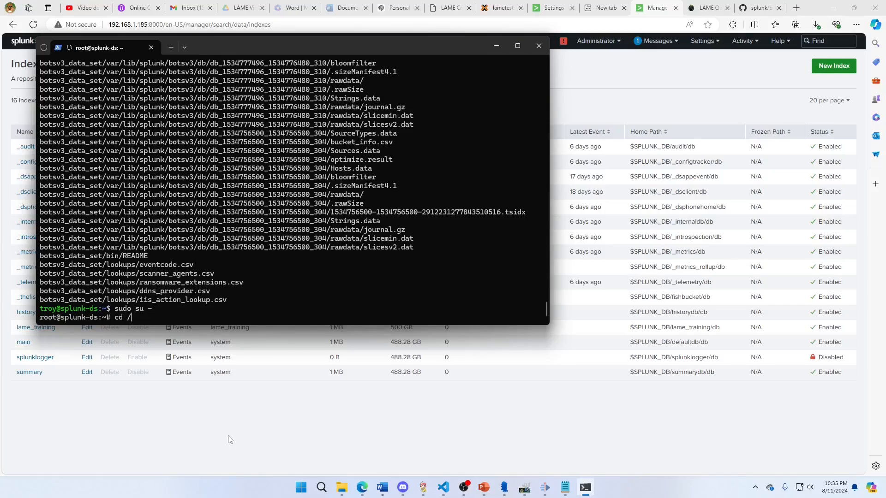
pyautogui.write('opt/splunk/etc/')
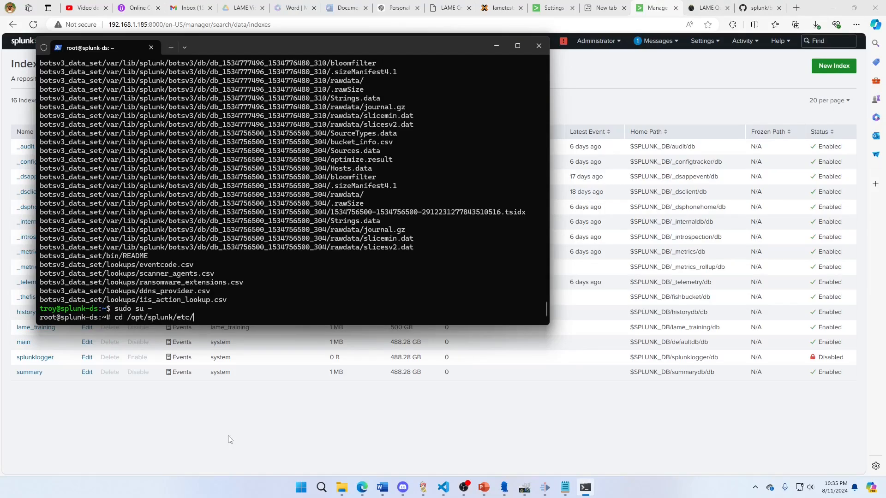
pyautogui.write('sy')
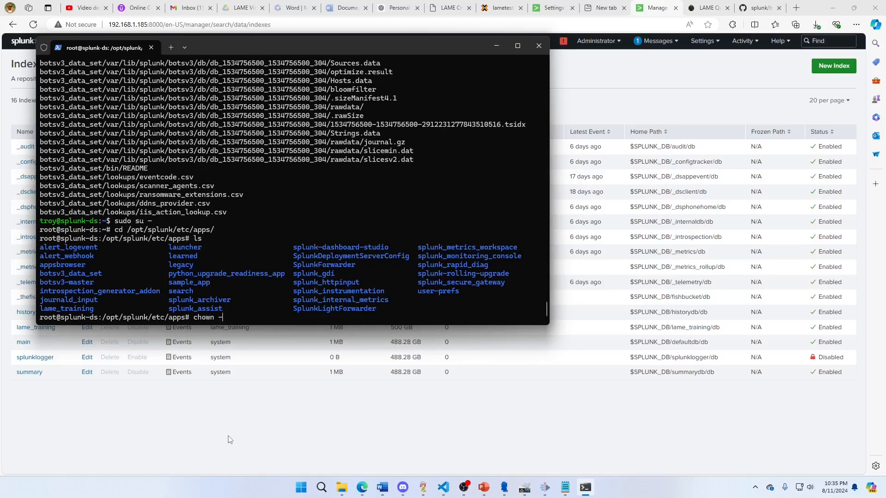
pyautogui.write('R l')
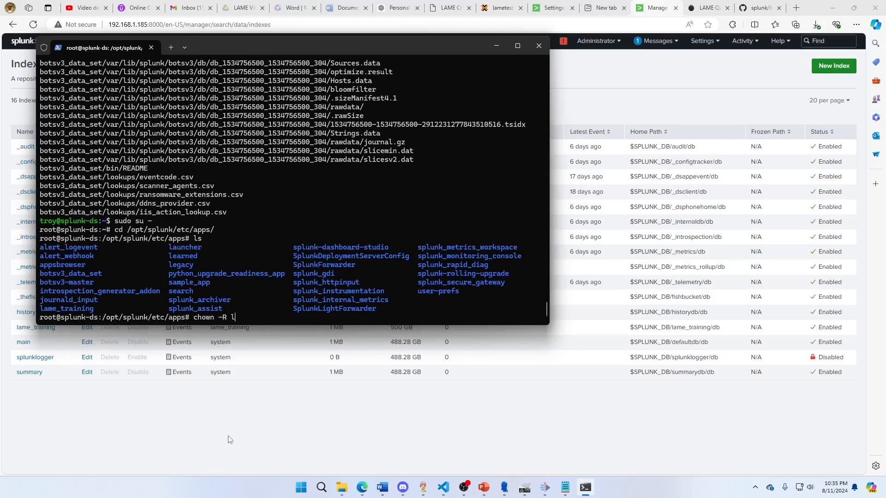
pyautogui.write('bot')
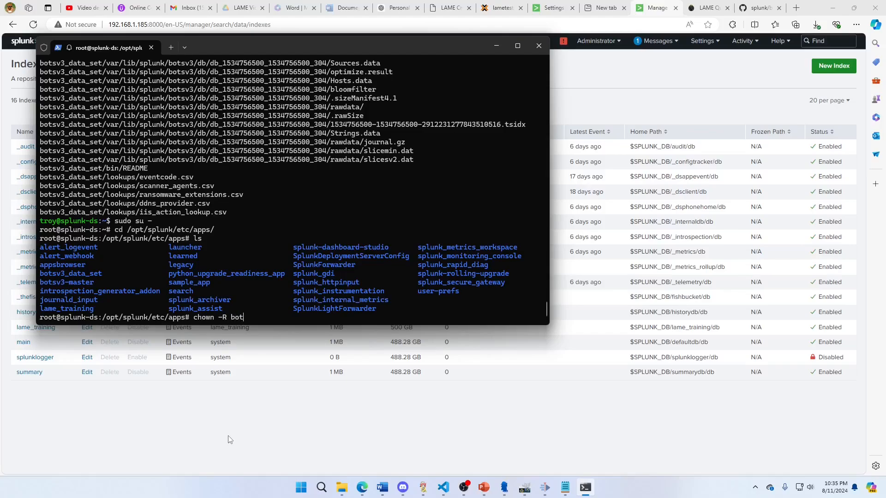
pyautogui.write('sv3_da')
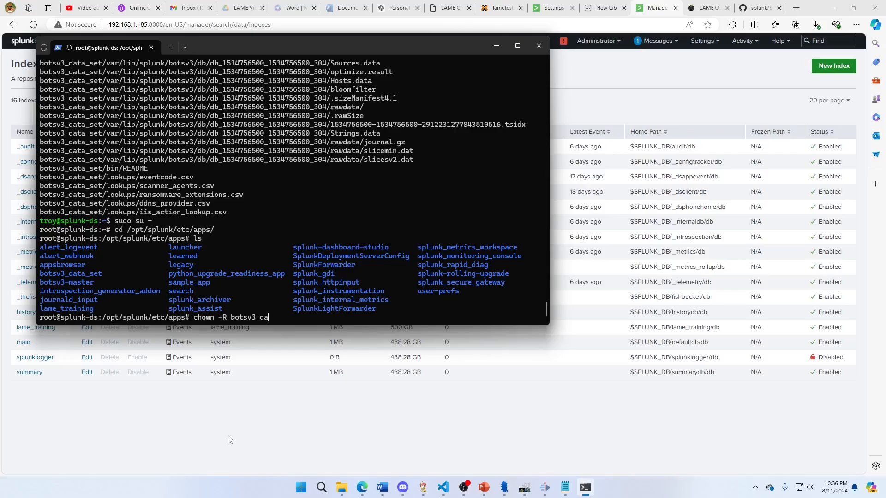
pyautogui.press('BackSpace')
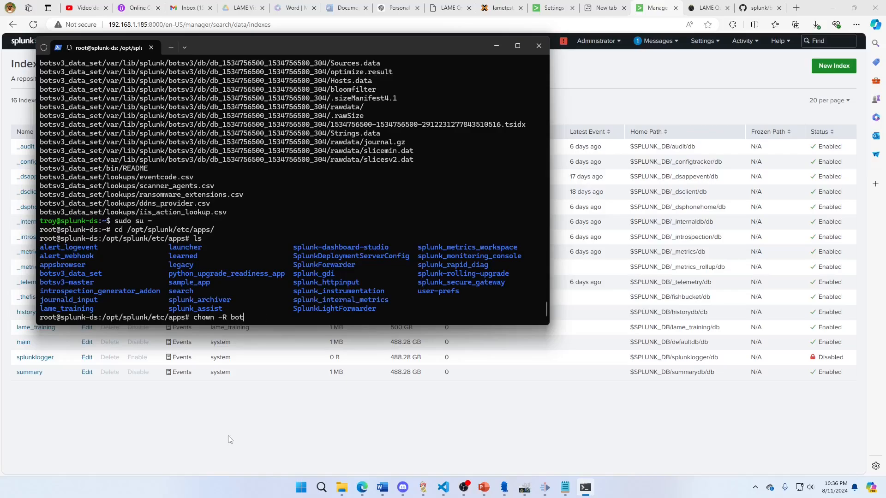
pyautogui.write('splunk:splunk')
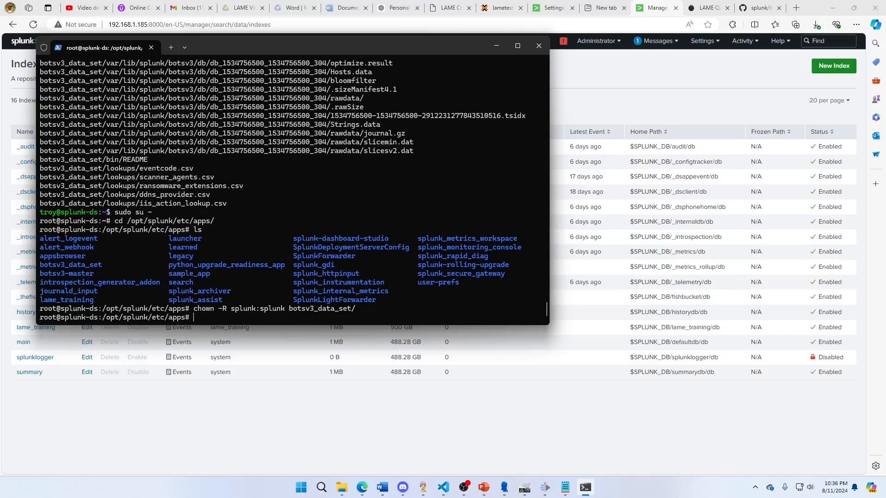
pyautogui.write('ll')
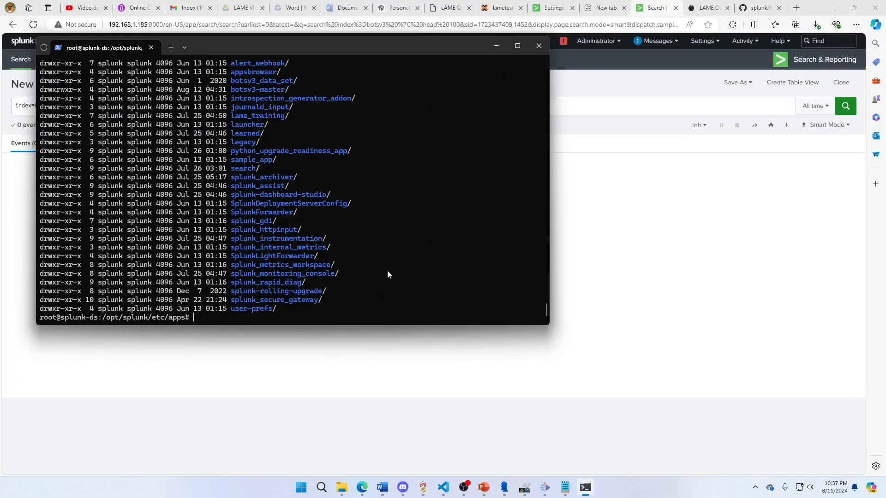
# Start typing the /opt/splunk/bin/splunk command path.
pyautogui.write('/opt/splunk/')
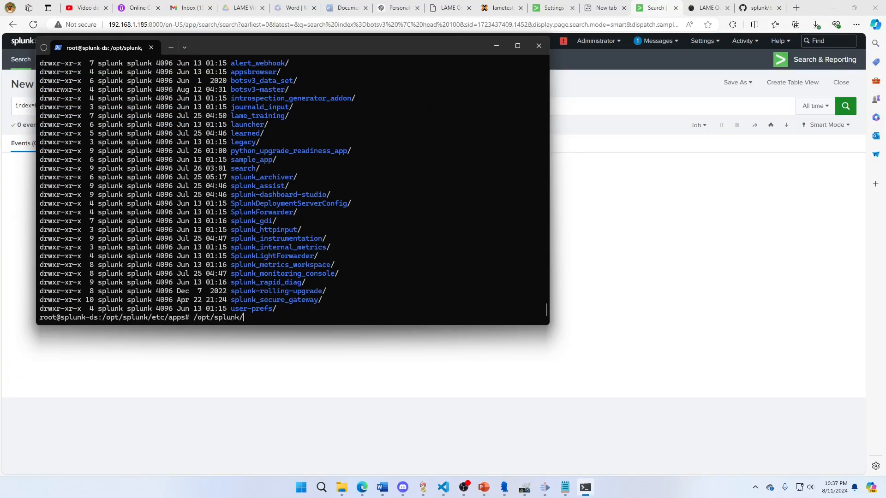
pyautogui.write('bin/splu')
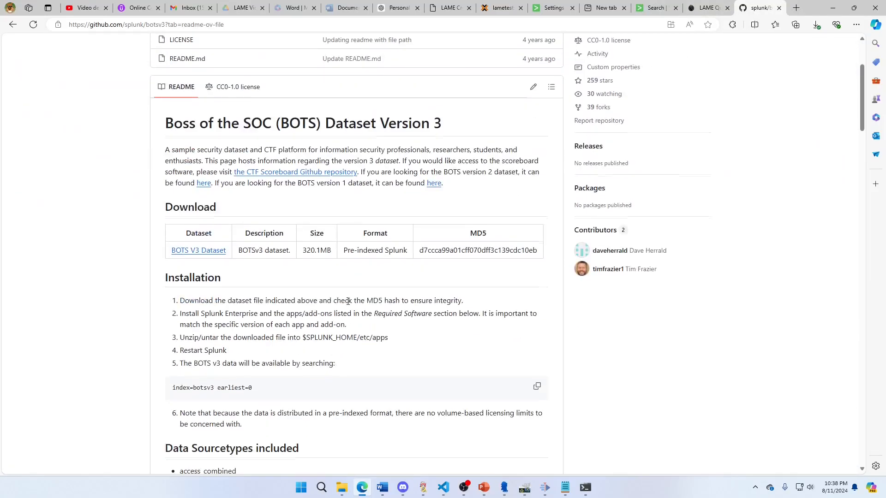
# Read the botsv3 README's Installation, Data Sourcetypes and Required Software sections.
pyautogui.scroll(-3)
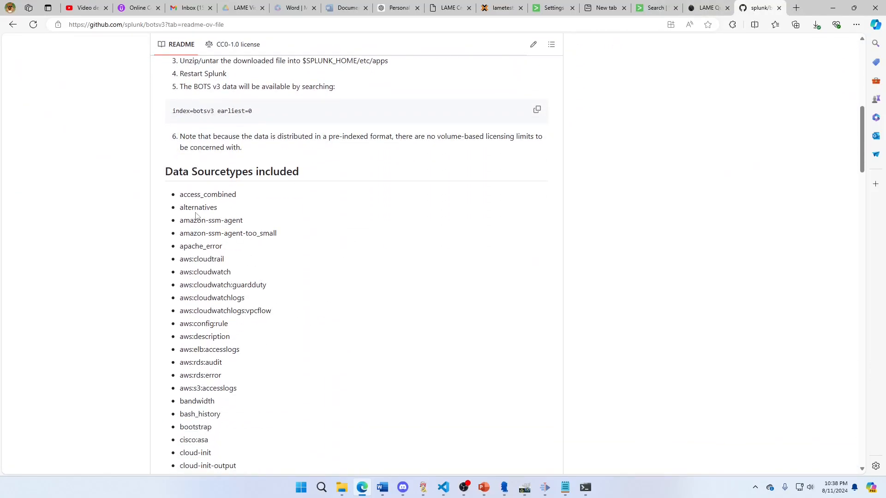
pyautogui.scroll(-3)
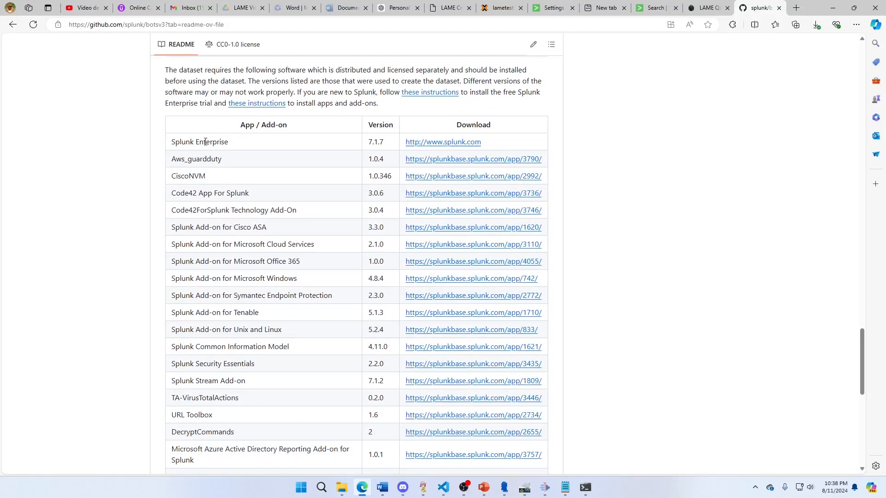
pyautogui.scroll(-3)
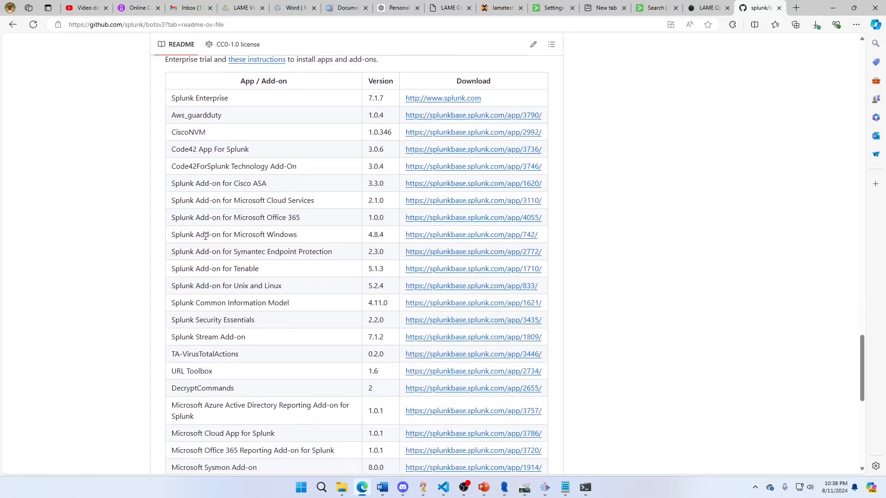
pyautogui.scroll(-3)
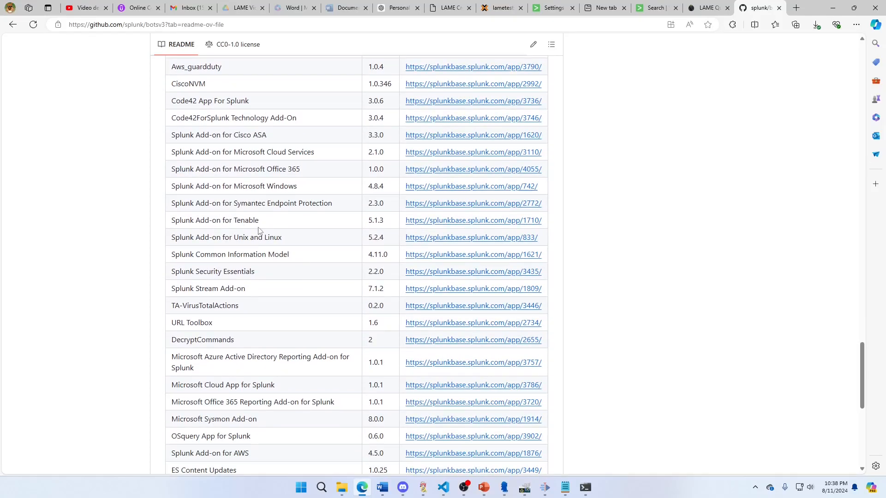
pyautogui.scroll(-3)
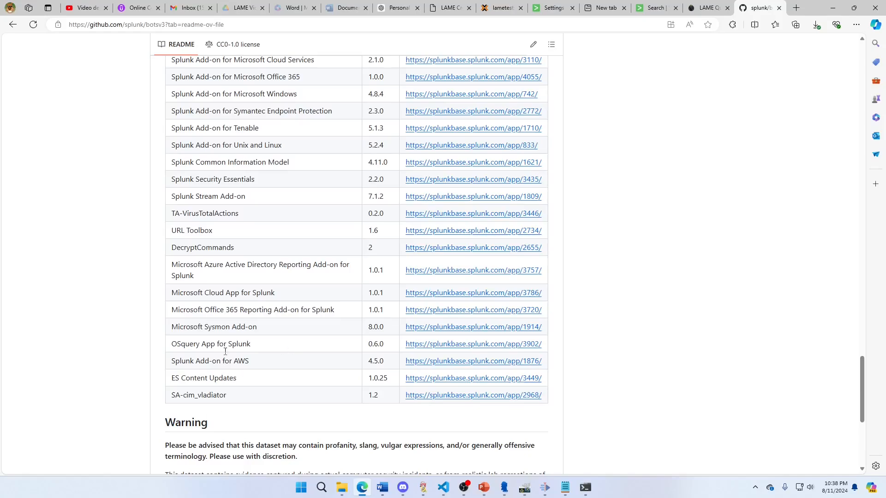
pyautogui.scroll(3)
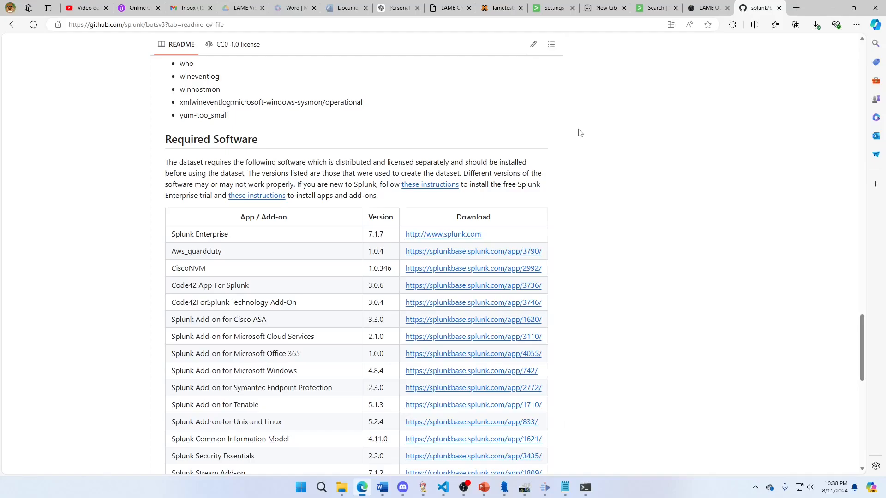
pyautogui.moveTo(584, 208)
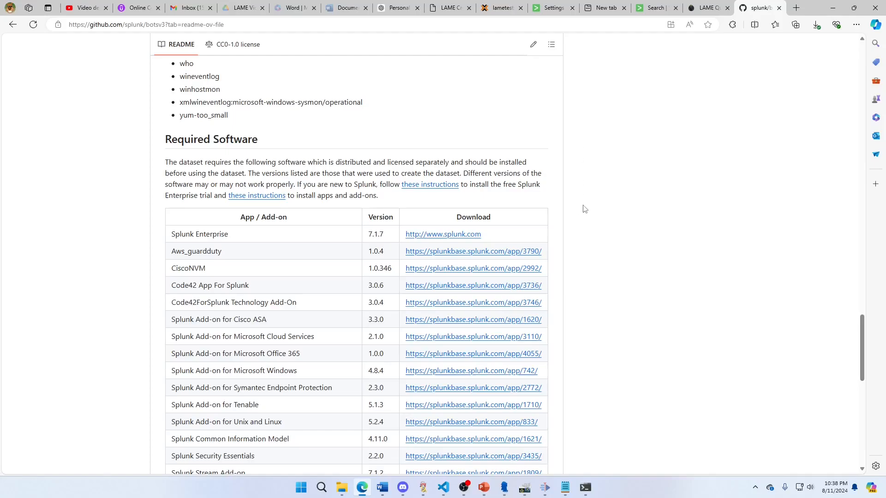
pyautogui.moveTo(626, 215)
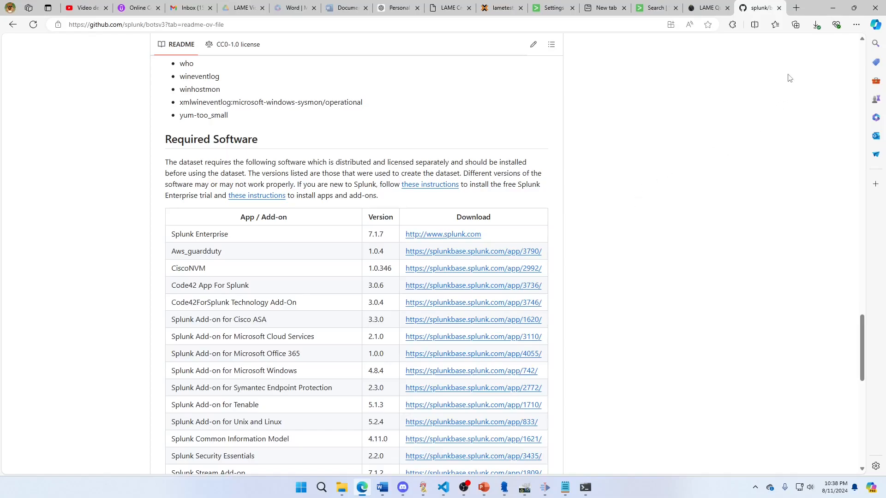
pyautogui.click(796, 7)
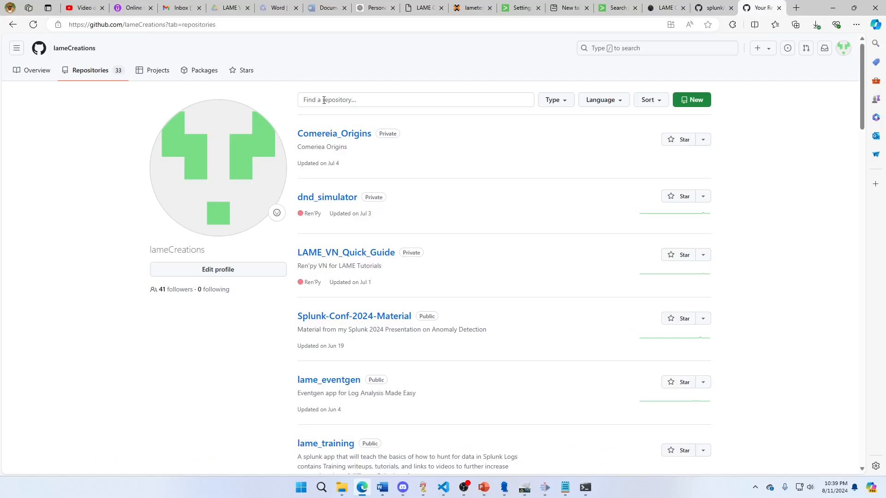
pyautogui.moveTo(651, 99)
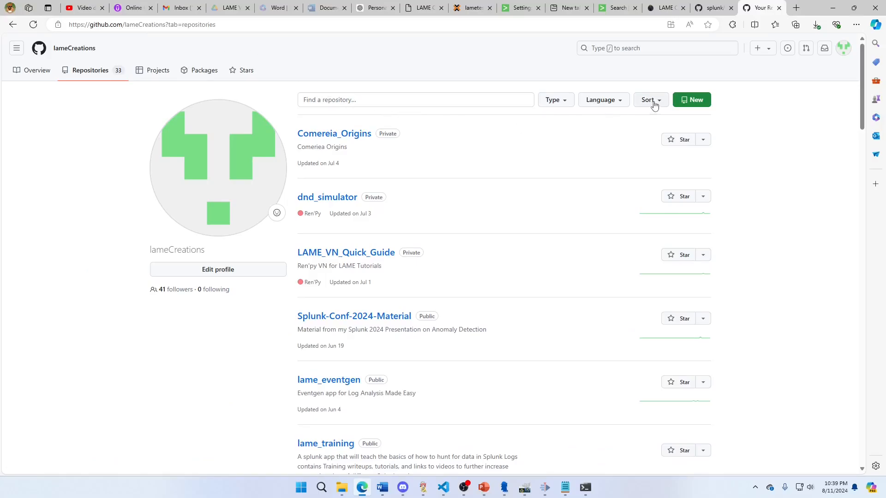
# Filter repositories for 'eventgen', open lame_eventgen, and download it as a ZIP.
pyautogui.click(656, 47)
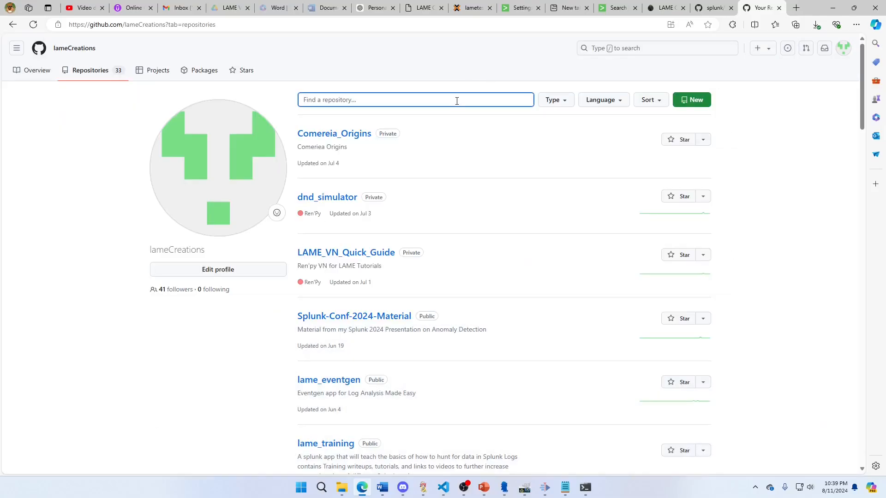
pyautogui.write('eventgen')
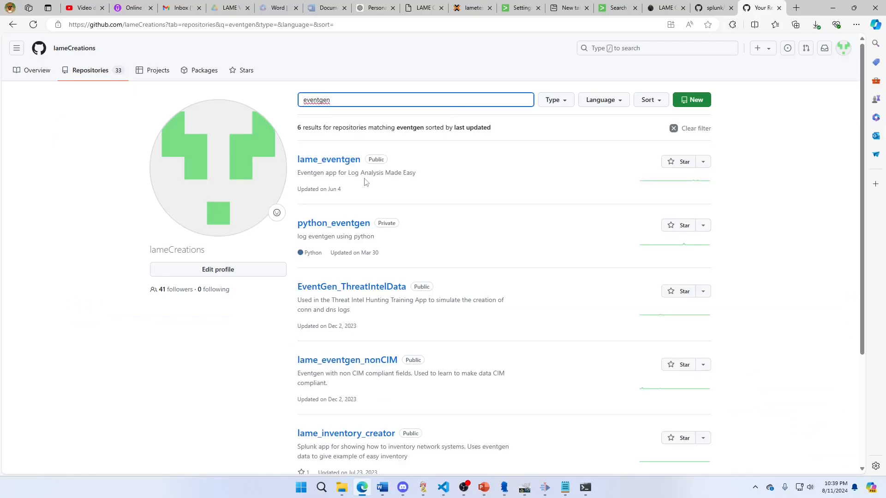
pyautogui.moveTo(328, 159)
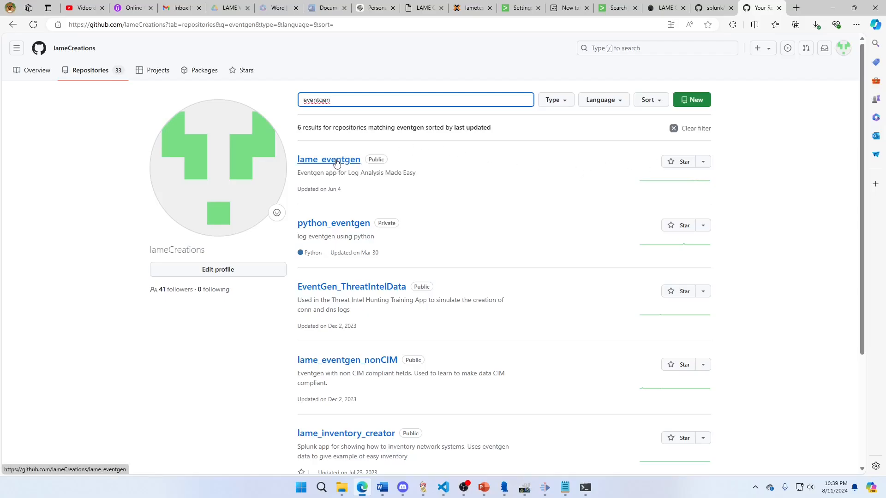
pyautogui.click(328, 159)
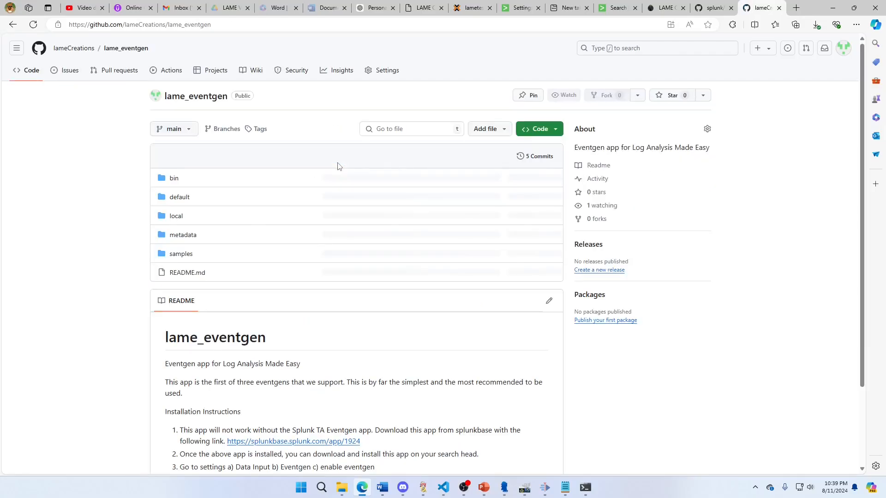
pyautogui.click(536, 129)
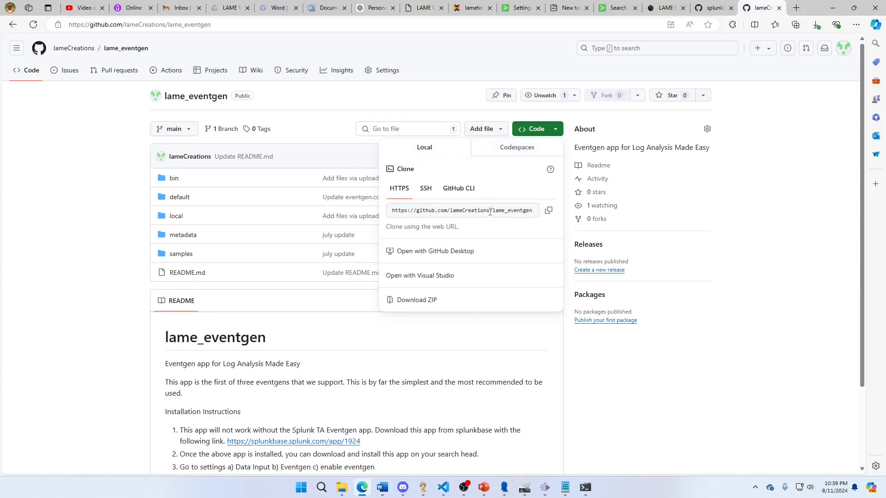
pyautogui.click(533, 129)
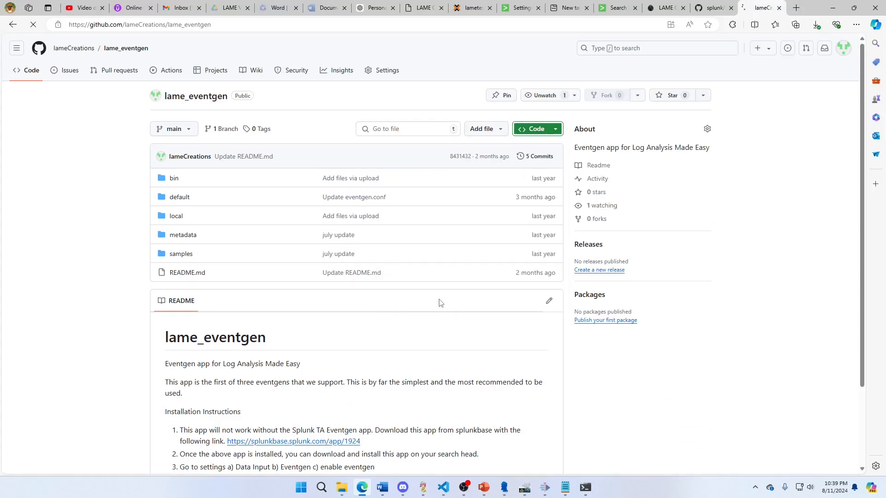
pyautogui.click(815, 25)
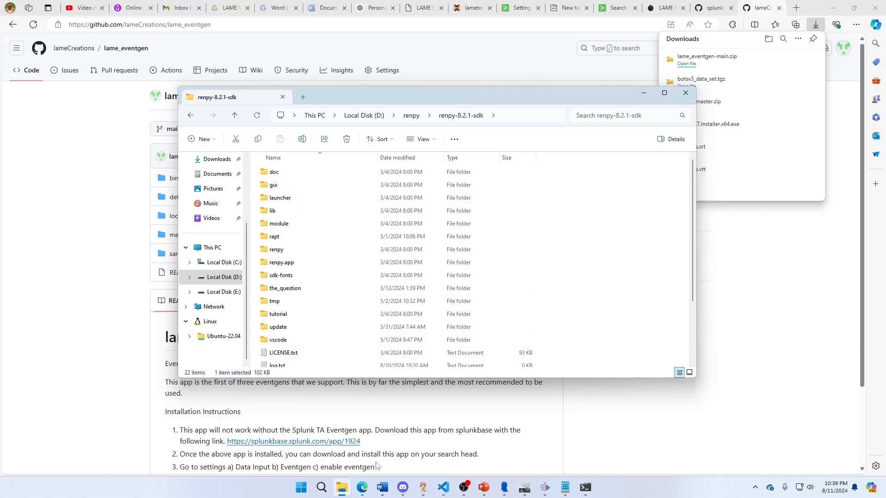
# Open lame_eventgen-main.zip in Downloads, inspect its lame_eventgen-main folder, and close Explorer.
pyautogui.click(217, 159)
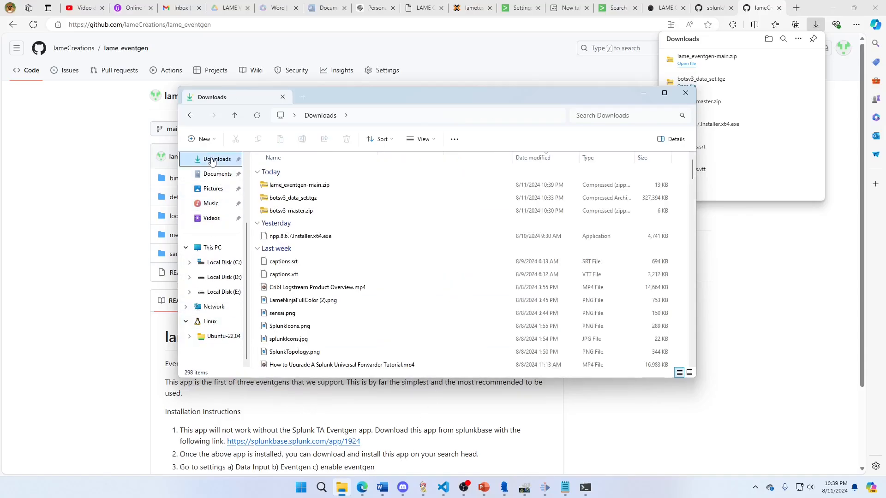
pyautogui.doubleClick(298, 185)
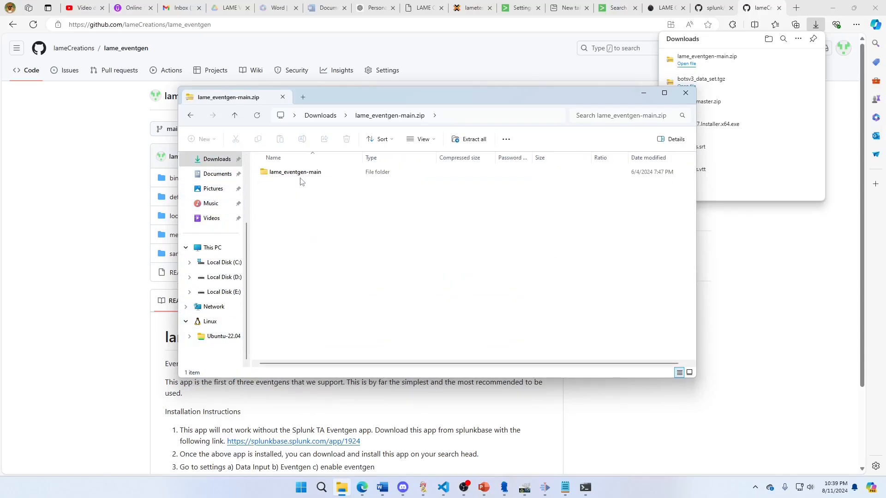
pyautogui.doubleClick(295, 172)
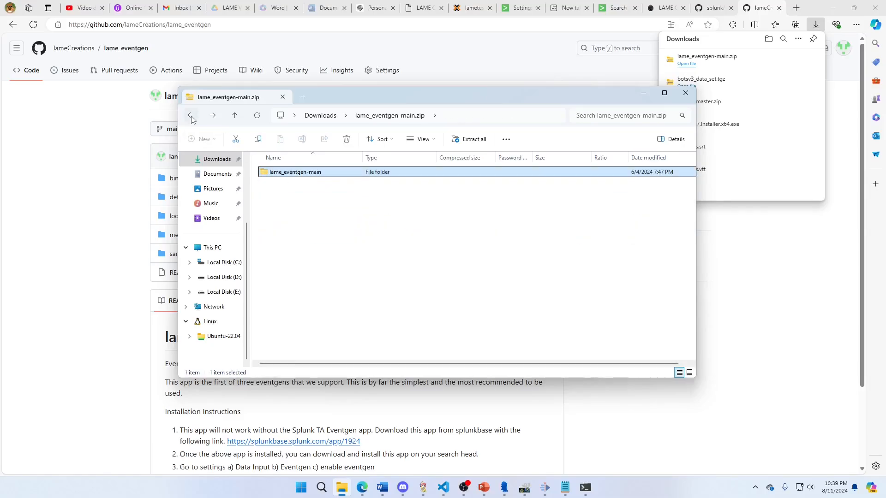
pyautogui.click(685, 93)
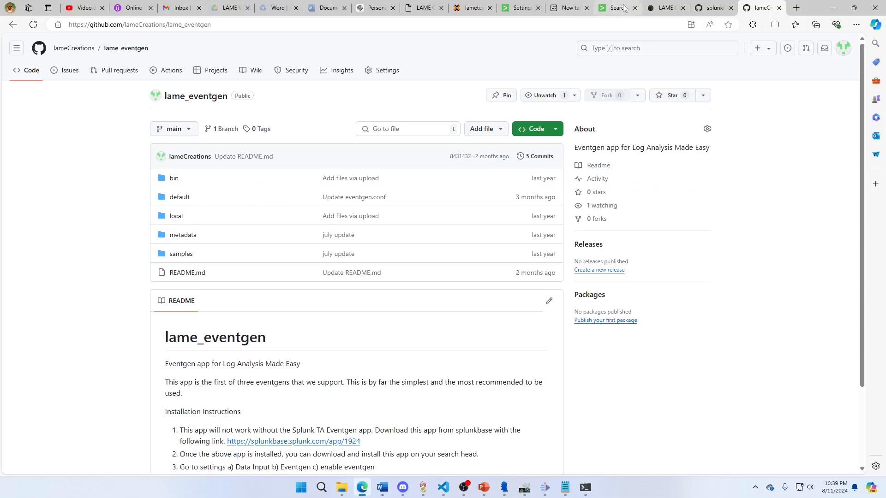
# Upload lame_eventgen-main.zip via Install app from file, choose Restart Later, and reopen Manage Apps.
pyautogui.click(609, 7)
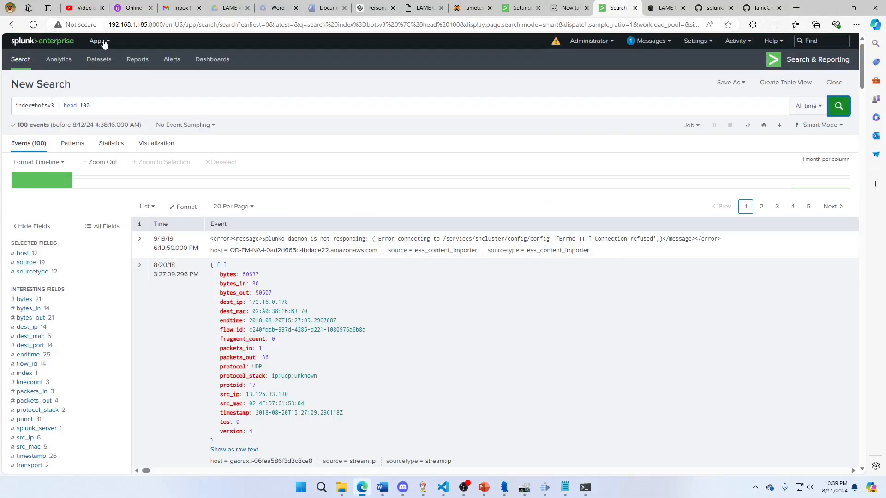
pyautogui.click(96, 41)
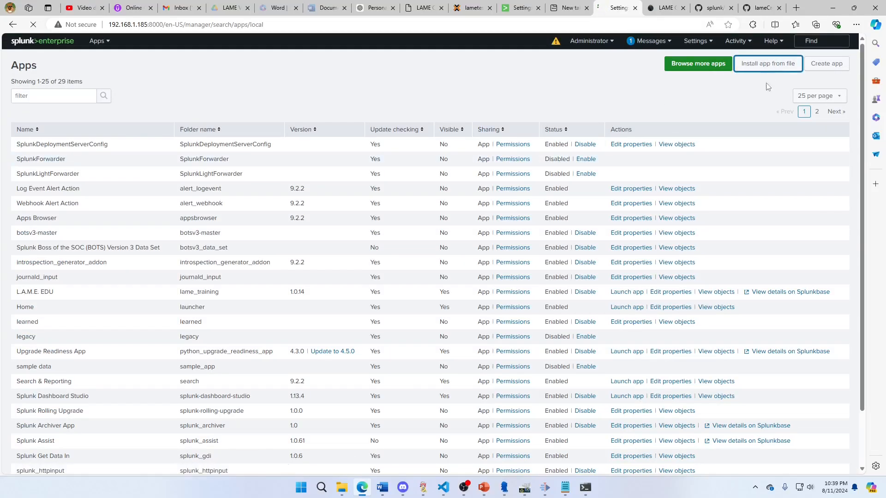
pyautogui.click(767, 63)
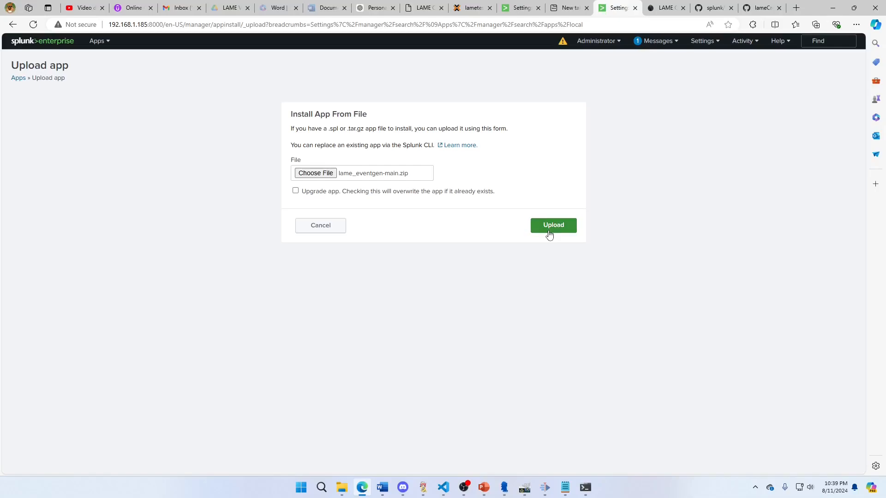
pyautogui.click(553, 225)
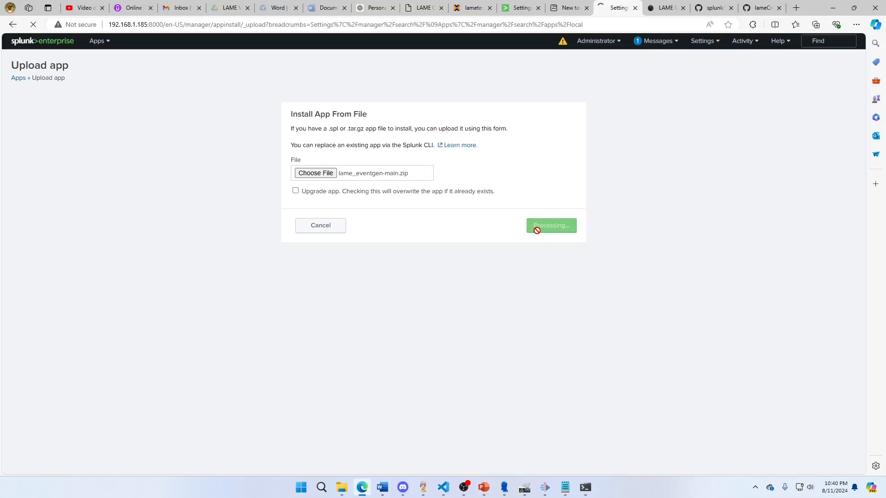
pyautogui.click(551, 225)
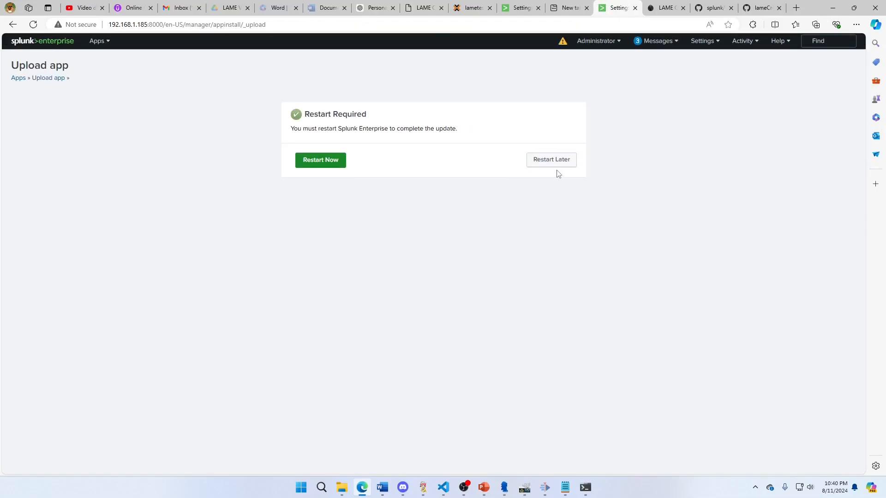
pyautogui.click(551, 160)
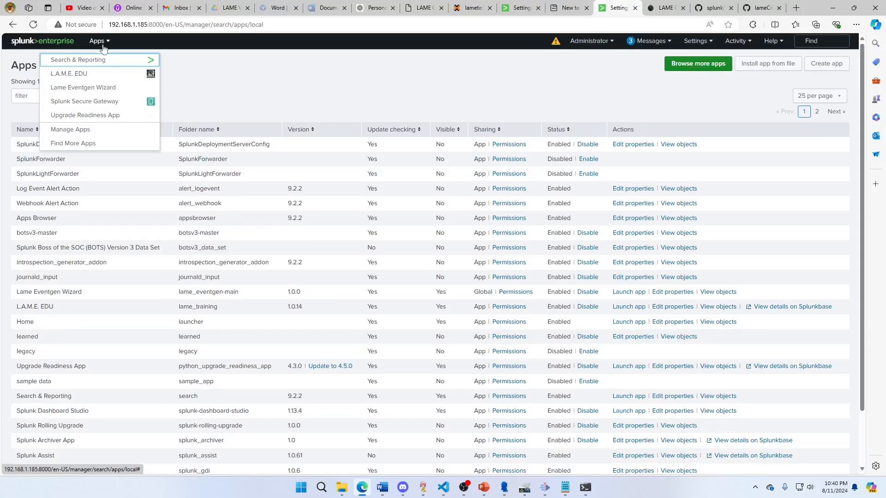
pyautogui.click(78, 59)
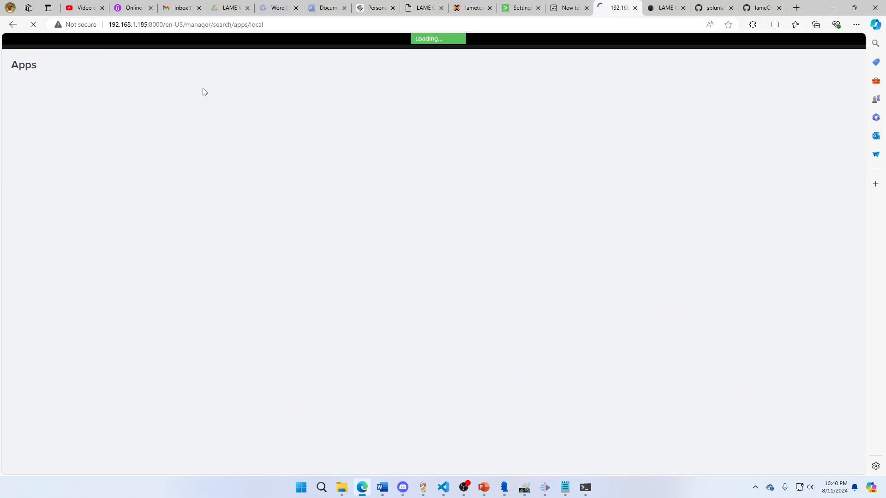
pyautogui.click(96, 41)
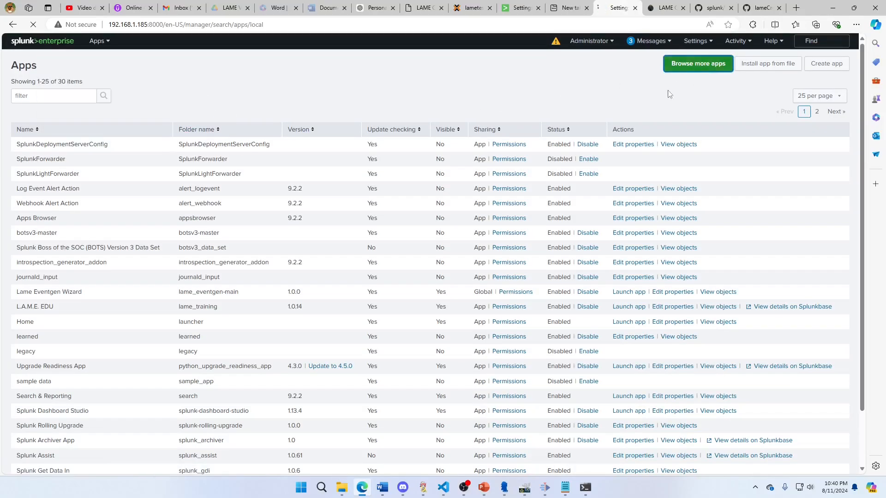
# Search the online app catalogue for eventgen and start installing the Eventgen app.
pyautogui.click(697, 63)
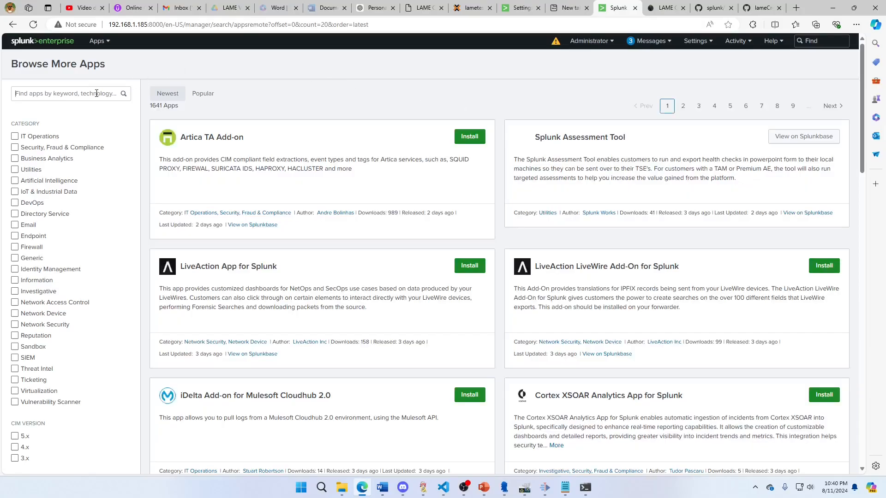
pyautogui.write('eventgen')
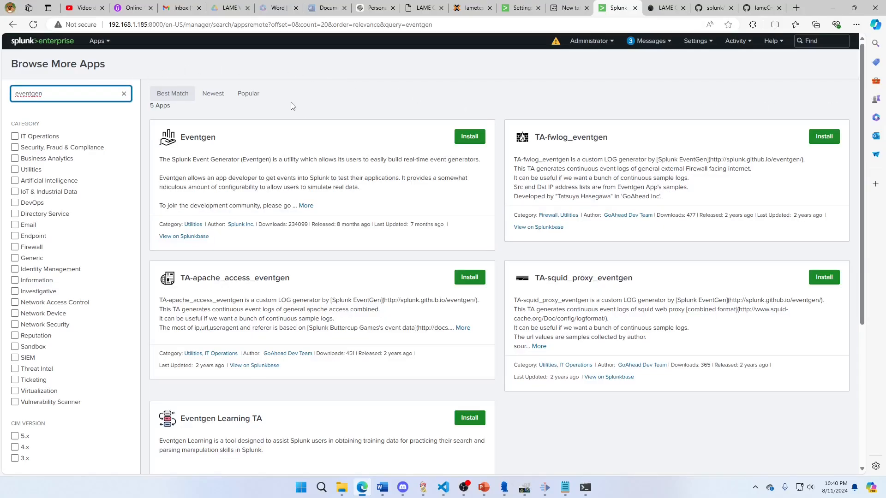
pyautogui.click(468, 136)
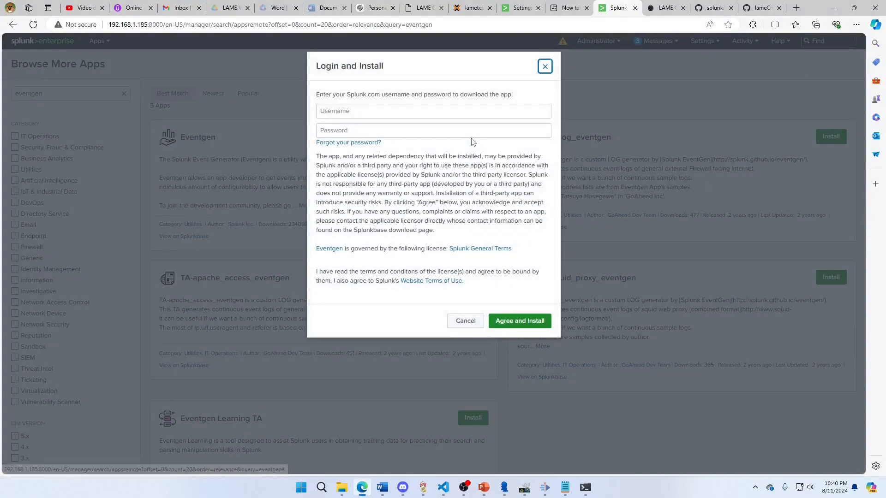
# Log in as lamecreative, agree and install Eventgen, then run splunk restart.
pyautogui.click(432, 111)
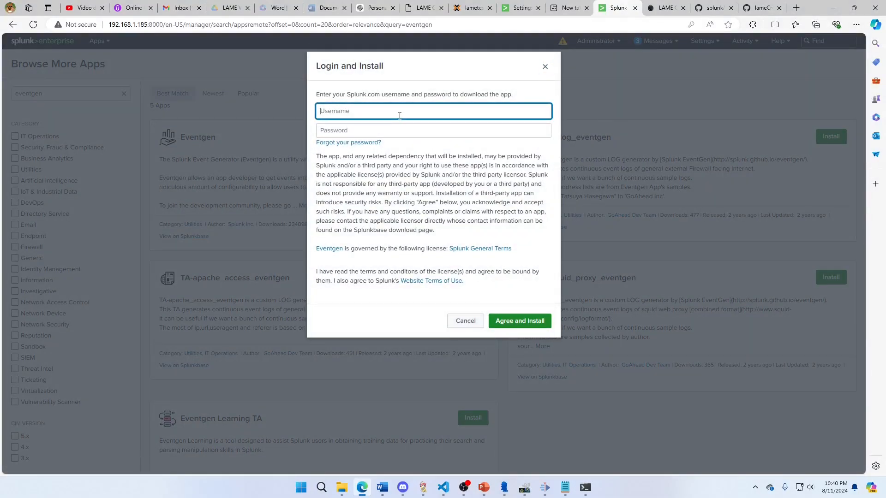
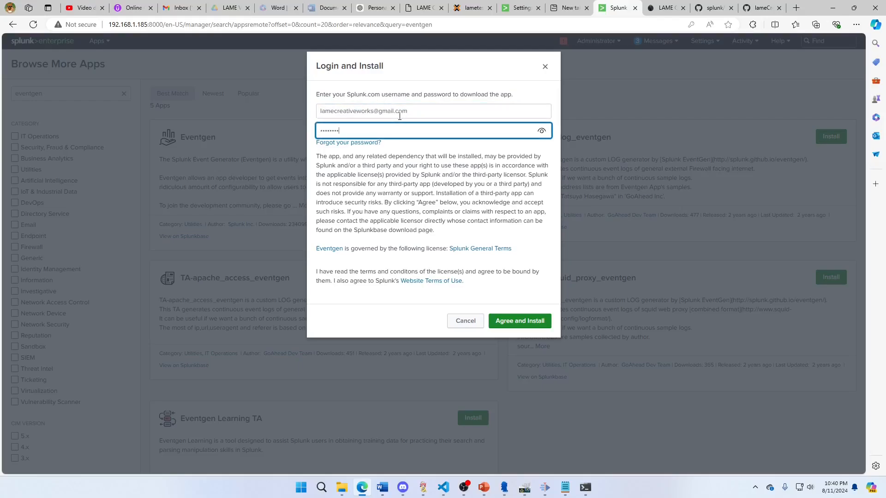
pyautogui.click(519, 321)
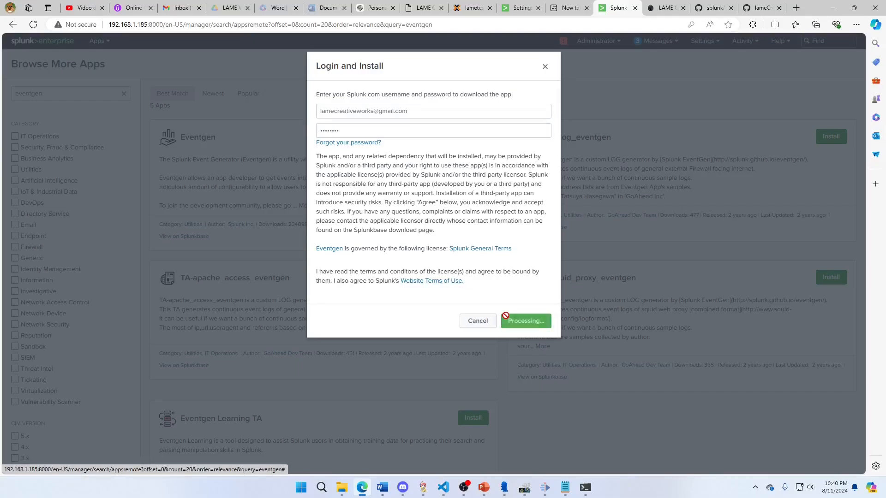
pyautogui.click(524, 320)
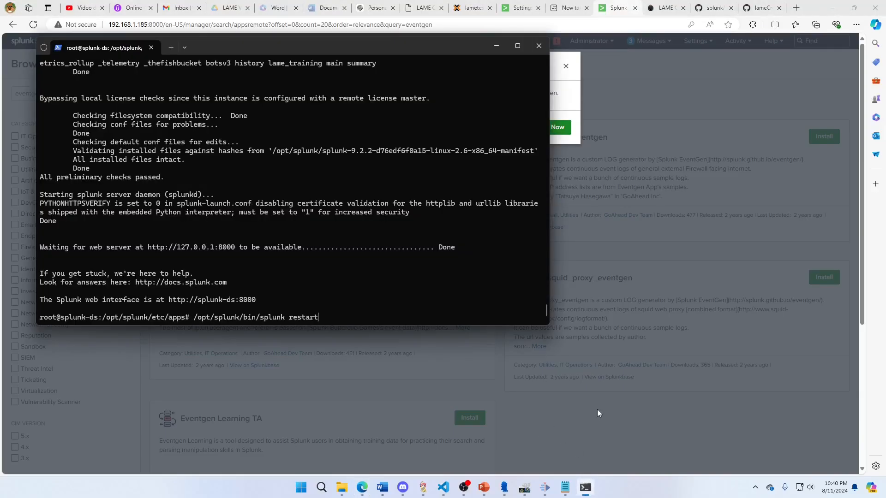
pyautogui.press('Return')
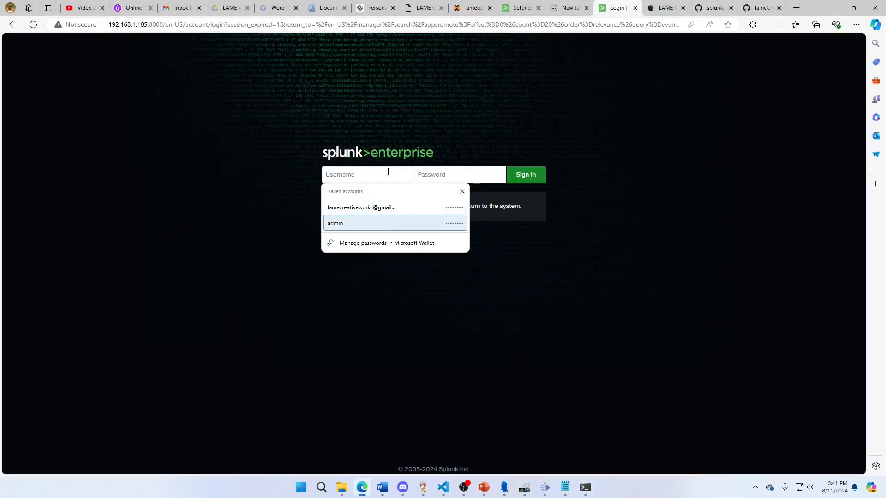
# Sign back in with the saved admin account and show the Settings > Indexes list.
pyautogui.click(335, 222)
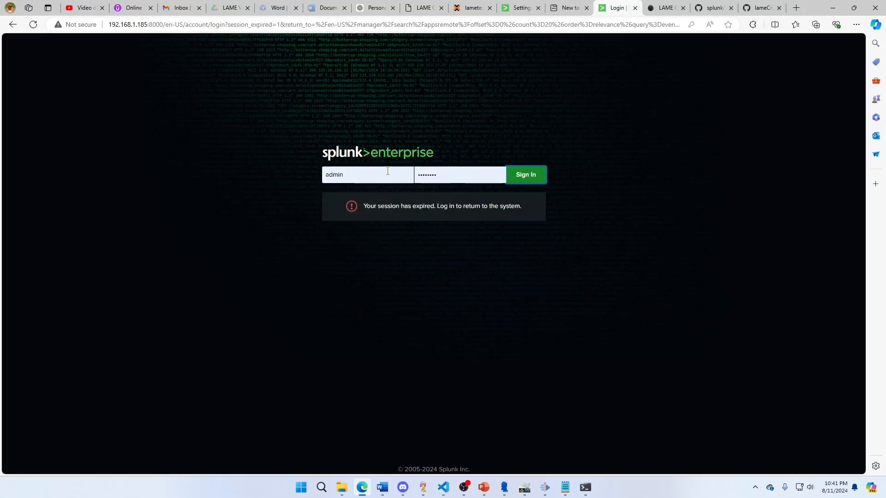
pyautogui.click(525, 174)
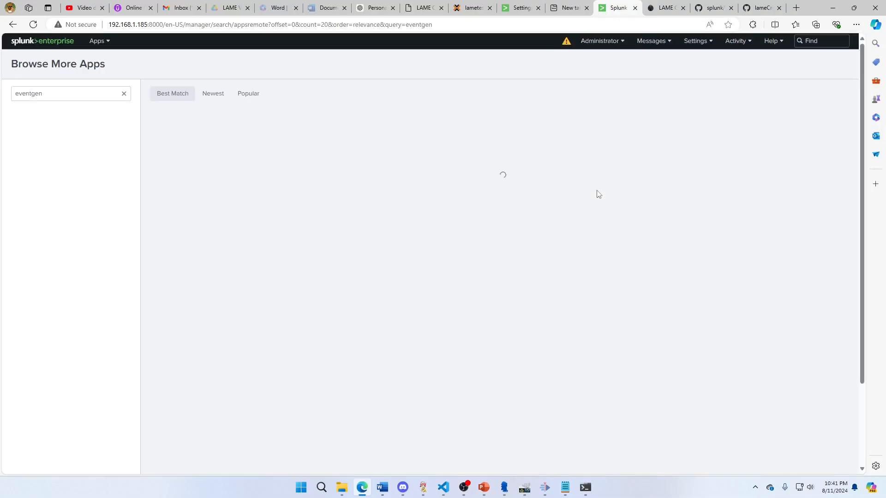
pyautogui.click(695, 41)
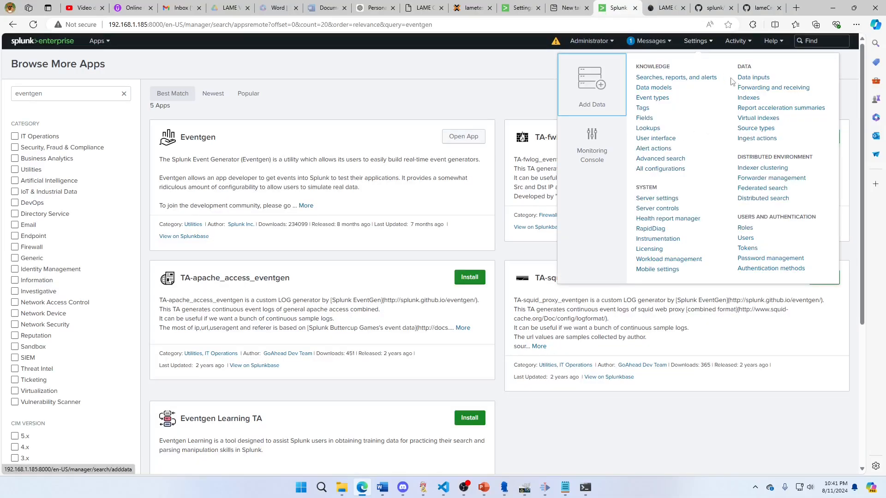
pyautogui.click(747, 97)
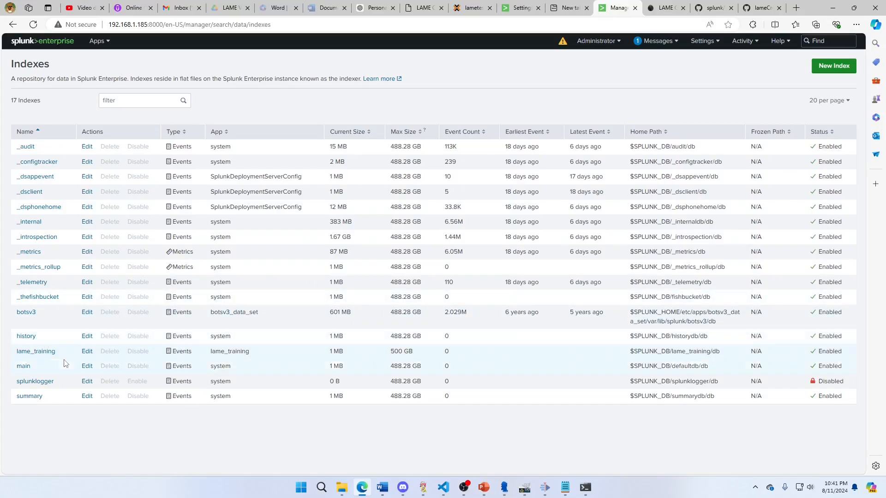
pyautogui.moveTo(91, 305)
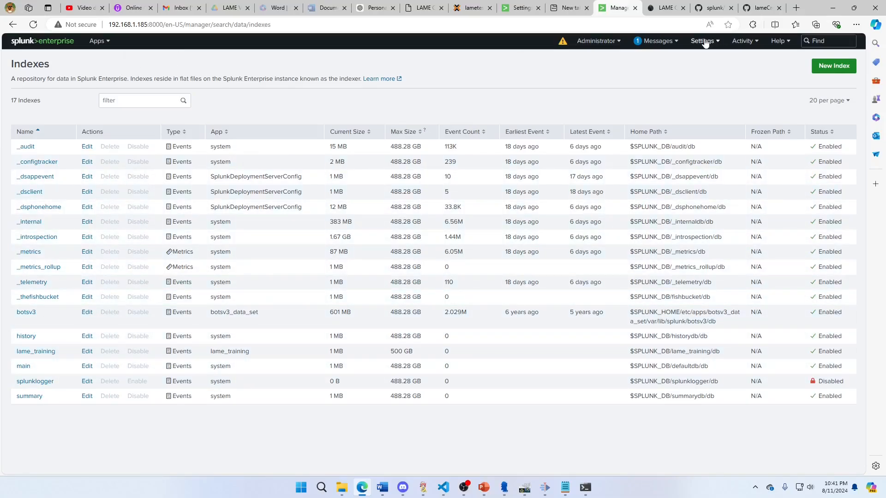
# Enable the default Eventgen data input, then bring the server terminal to the front.
pyautogui.click(702, 41)
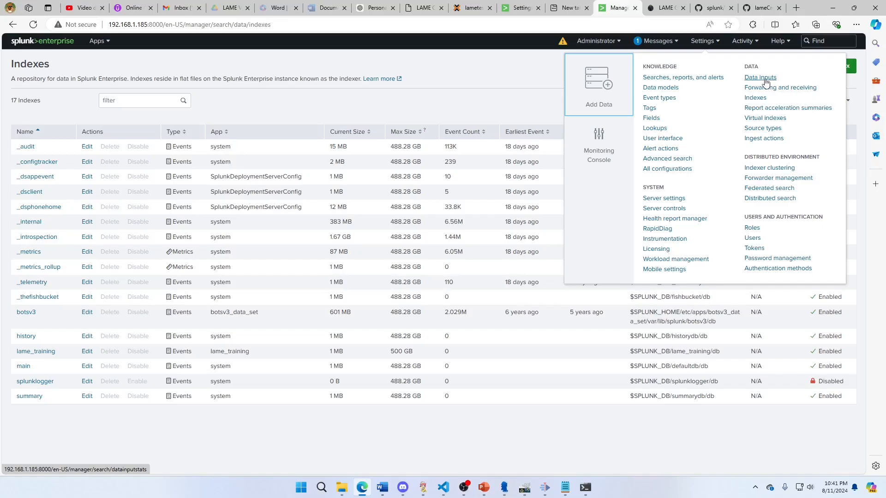
pyautogui.click(760, 78)
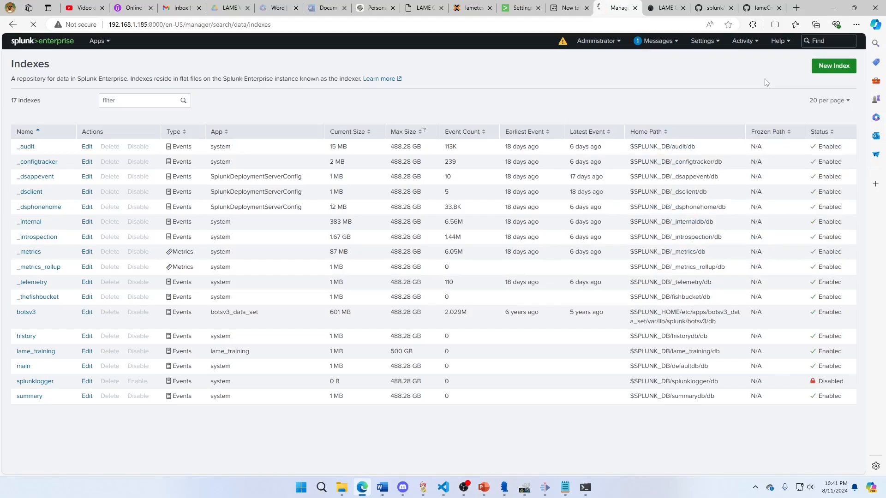
pyautogui.moveTo(734, 90)
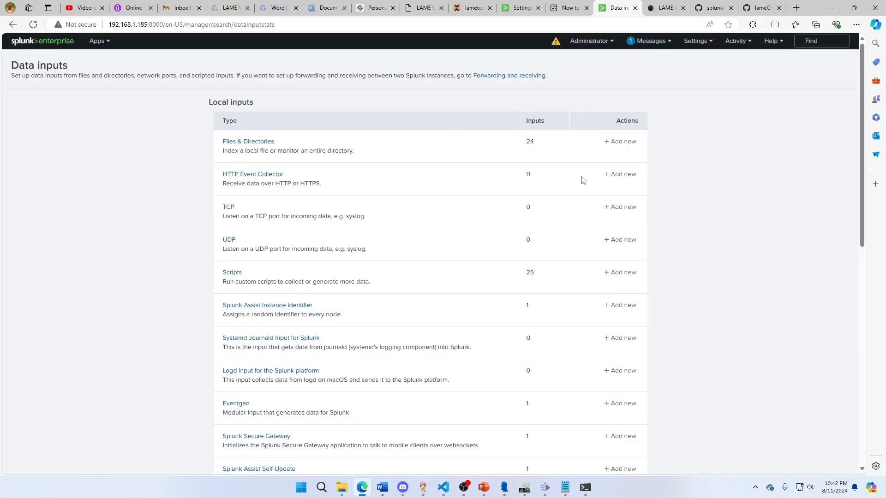
pyautogui.moveTo(236, 403)
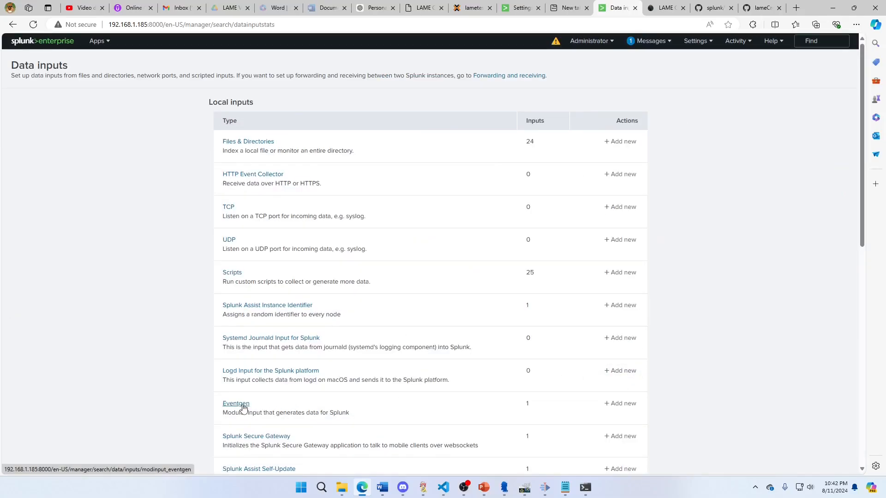
pyautogui.click(236, 403)
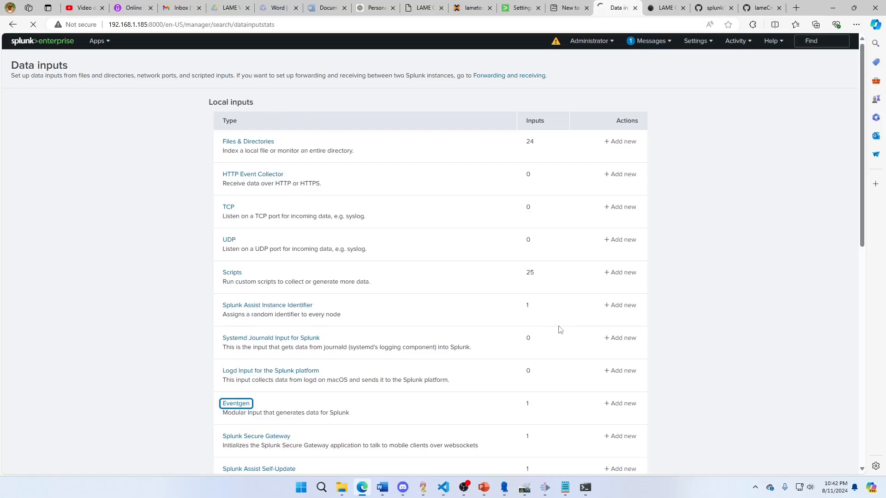
pyautogui.click(236, 403)
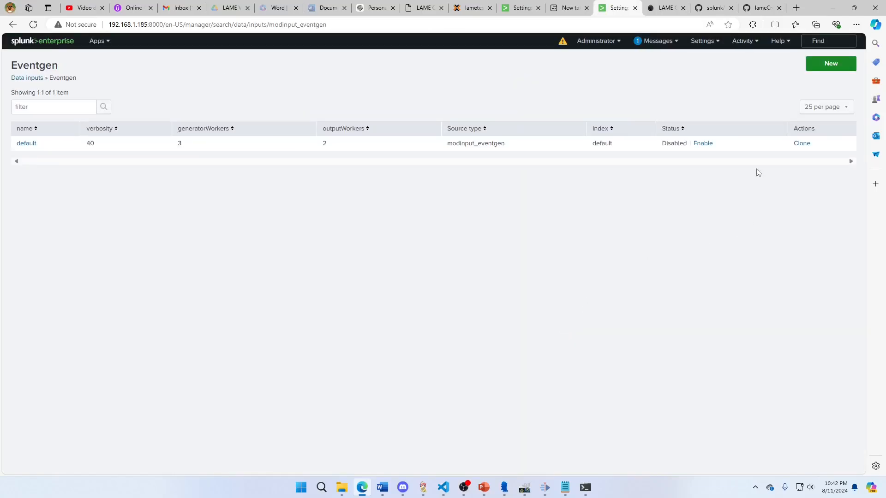
pyautogui.click(702, 143)
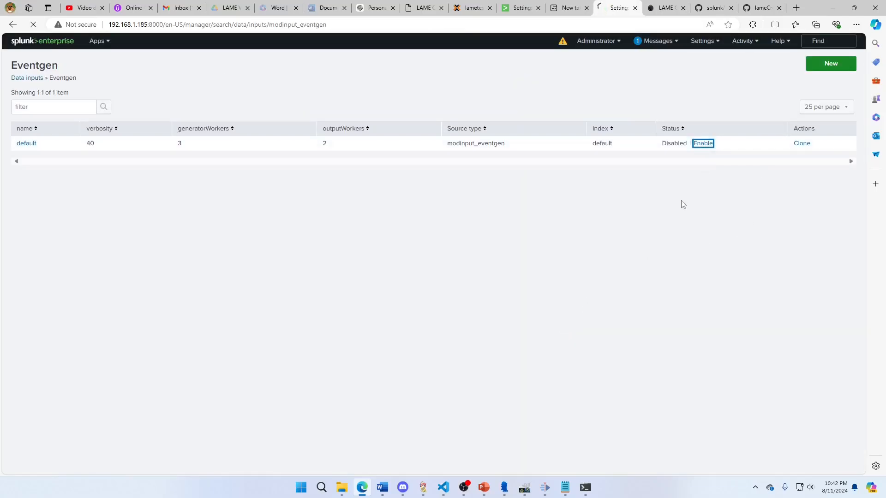
pyautogui.click(584, 488)
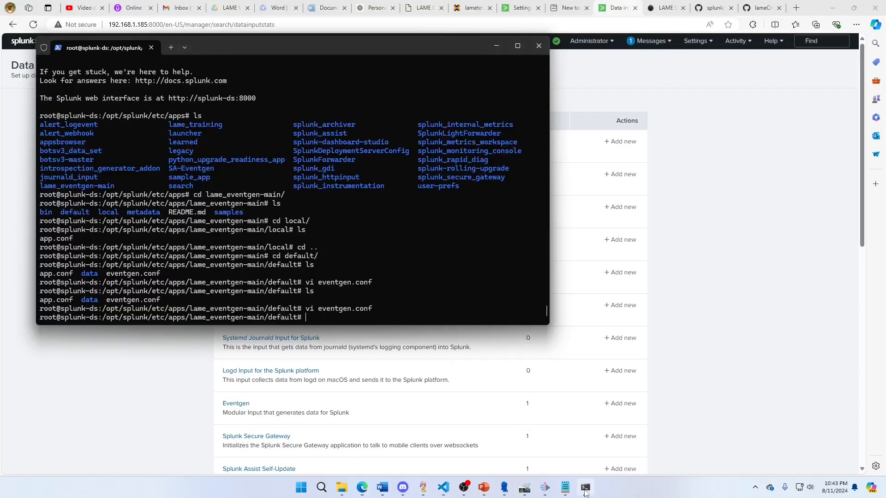
pyautogui.moveTo(506, 239)
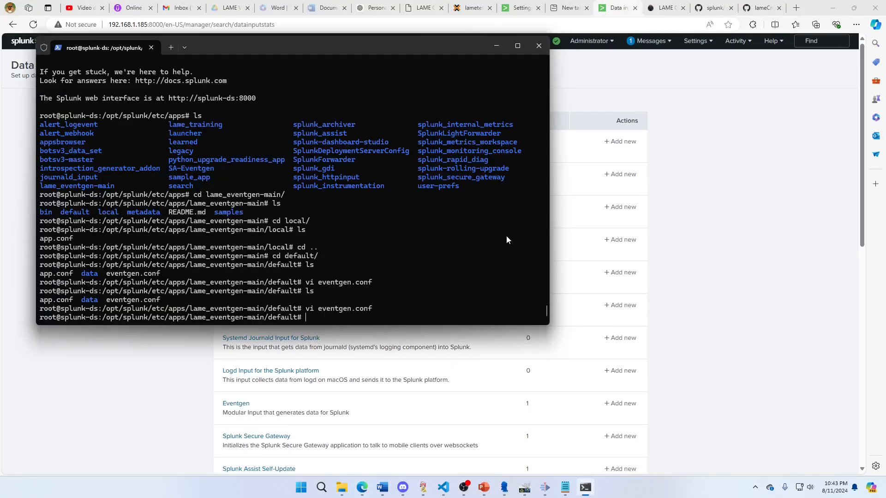
pyautogui.moveTo(515, 234)
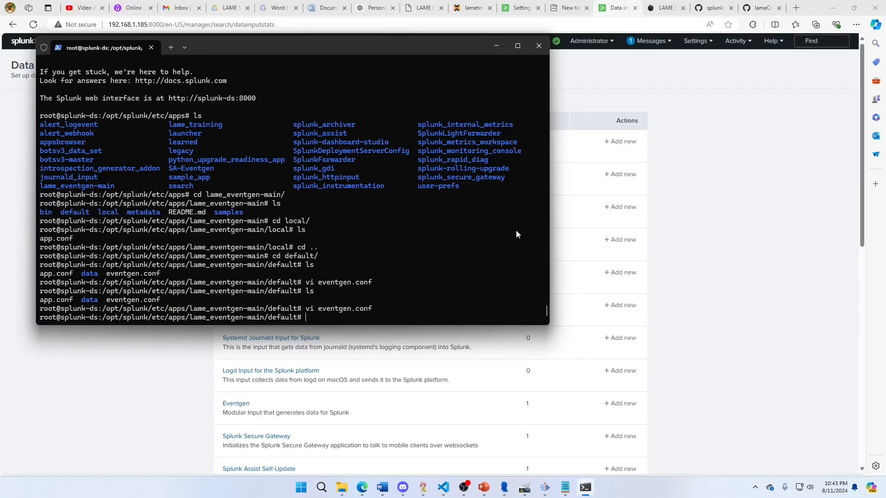
# Open eventgen.conf with vi and check that its index is lame_eventgen.
pyautogui.write('vi eventgen.conf')
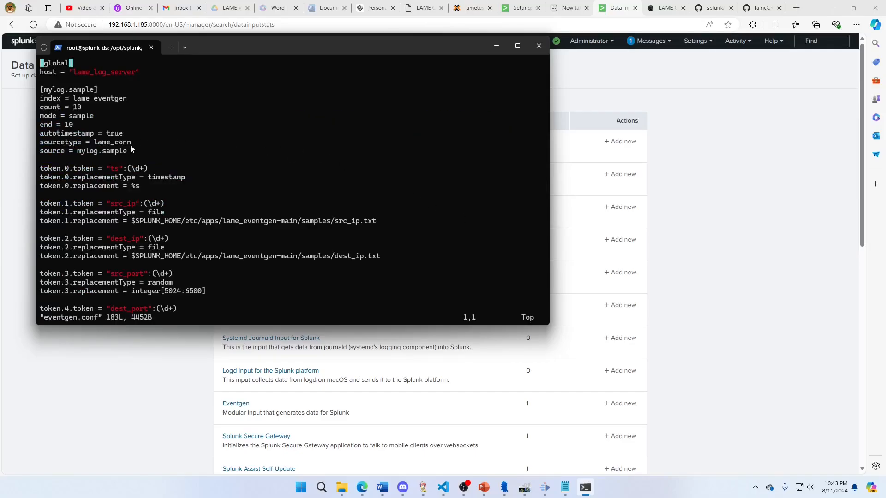
pyautogui.moveTo(672, 231)
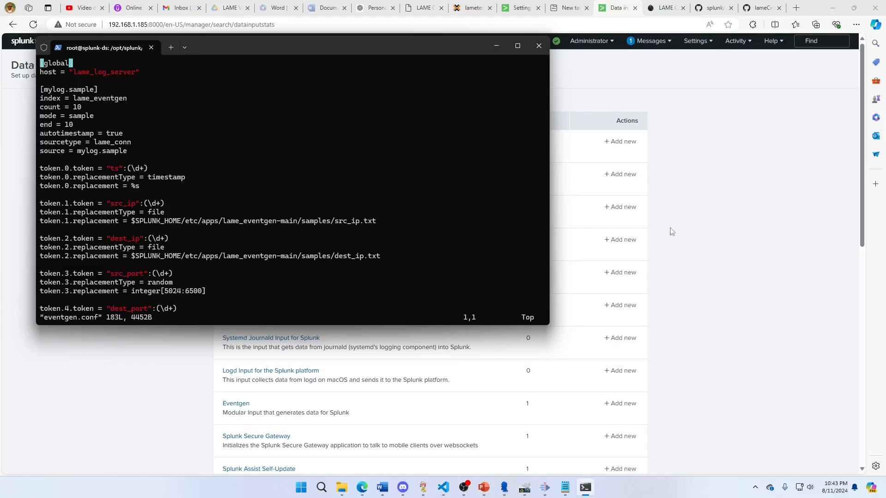
pyautogui.rightClick(619, 7)
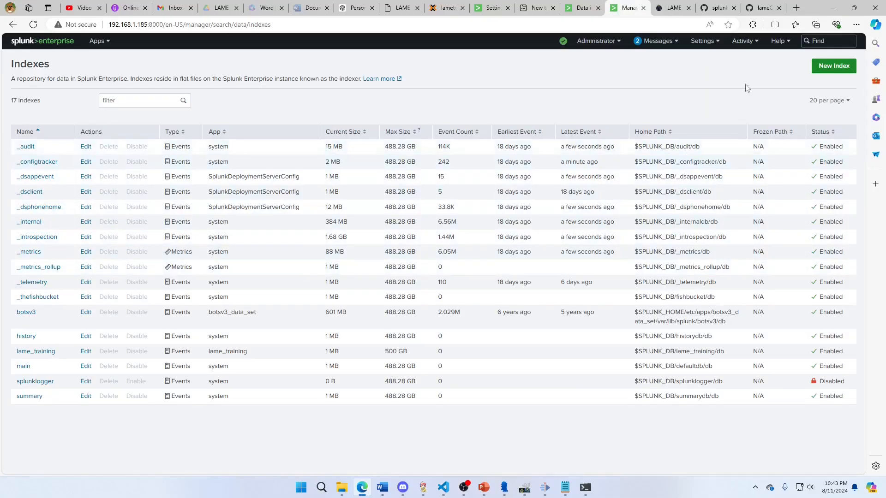
# Create and save a new lame_eventgen index with a 1 GB maximum size.
pyautogui.click(833, 66)
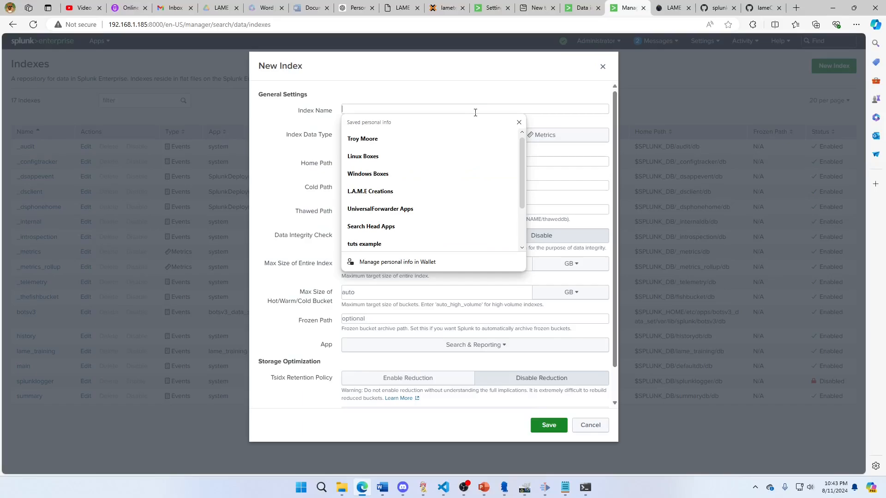
pyautogui.write('lame_eventgen')
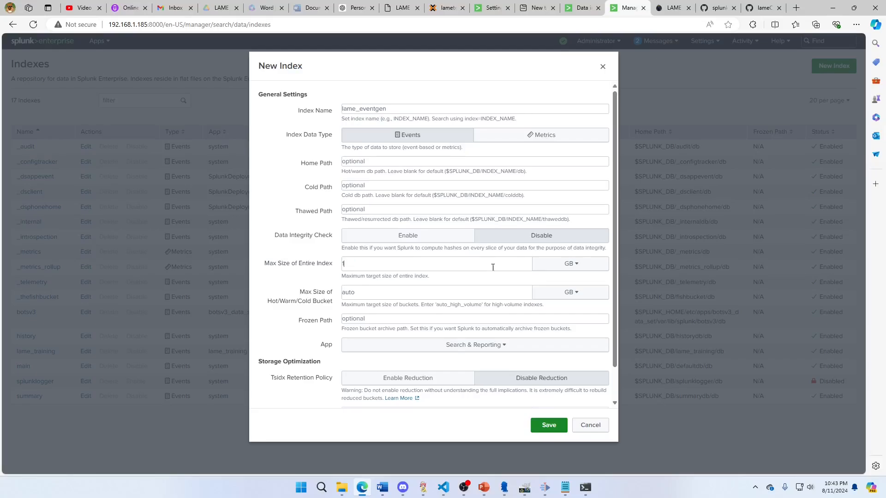
pyautogui.click(548, 425)
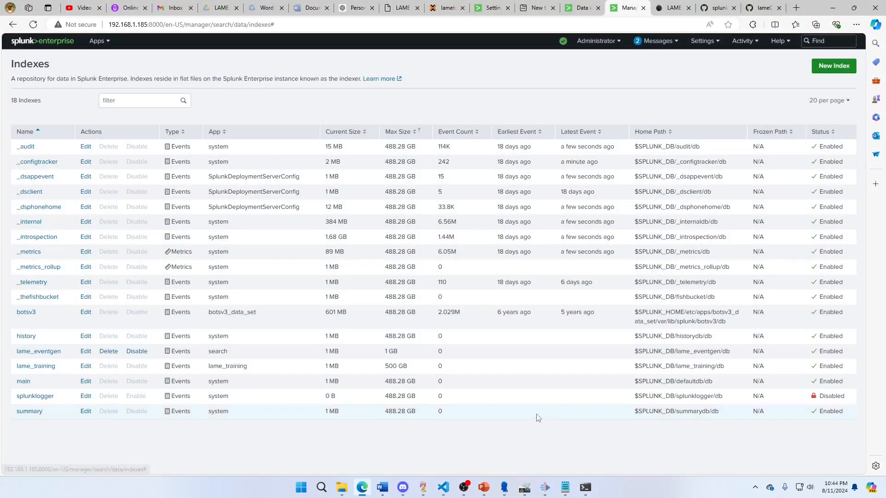
pyautogui.moveTo(702, 40)
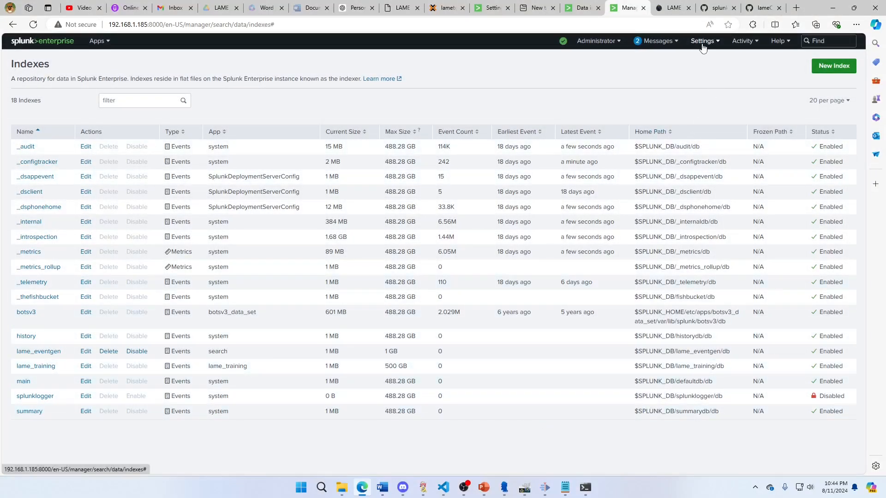
# Disable and then re-enable the default Eventgen data input.
pyautogui.click(655, 41)
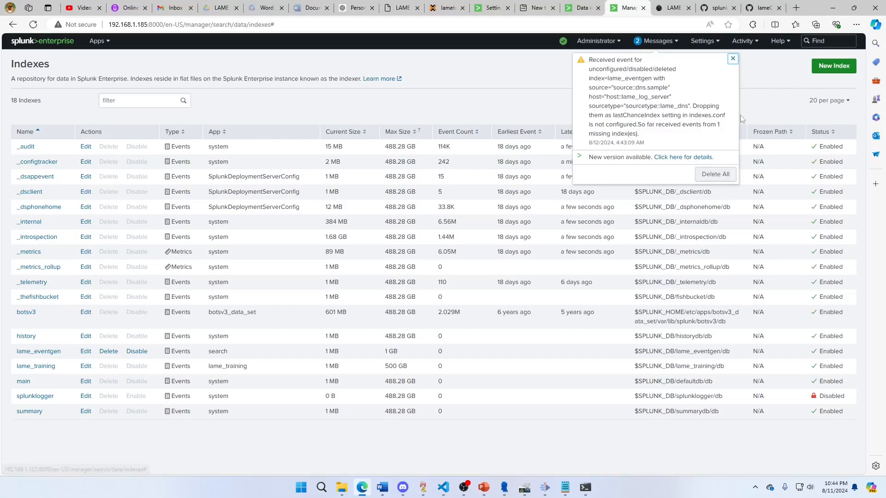
pyautogui.click(703, 41)
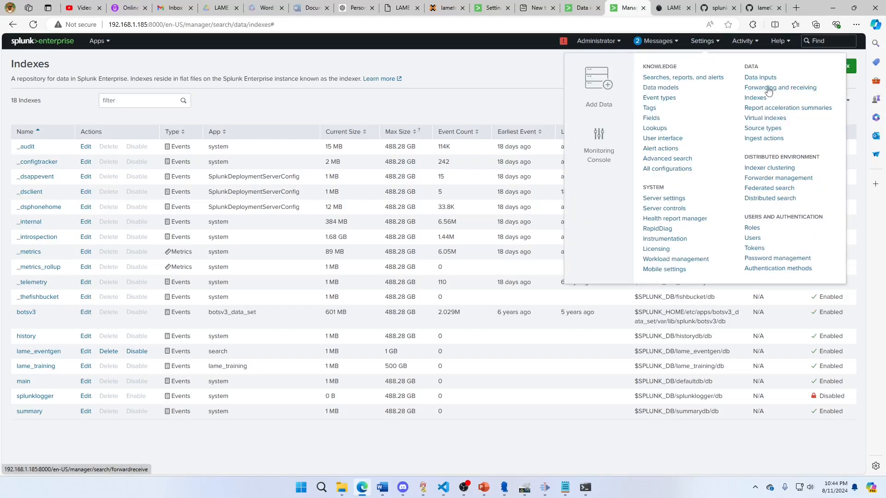
pyautogui.click(780, 87)
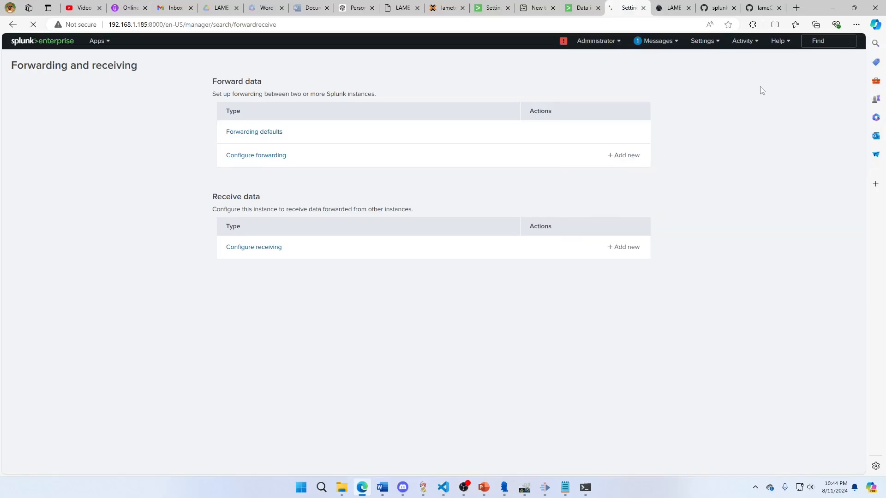
pyautogui.click(582, 7)
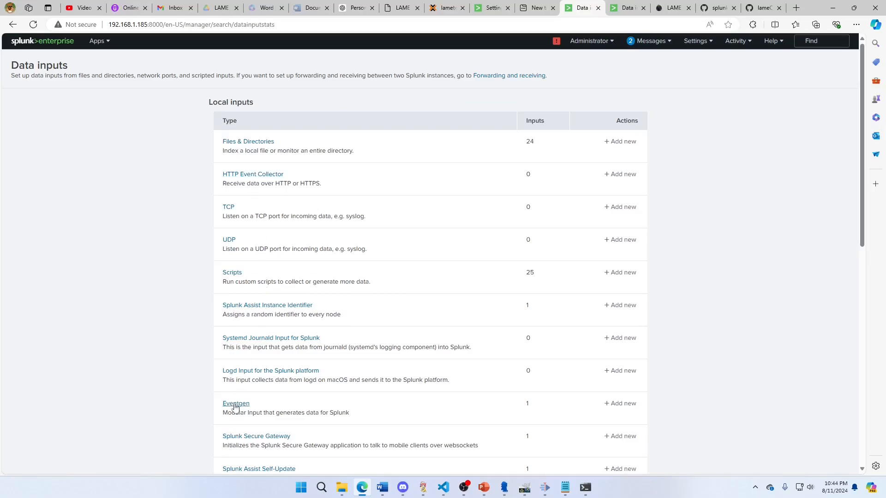
pyautogui.click(236, 403)
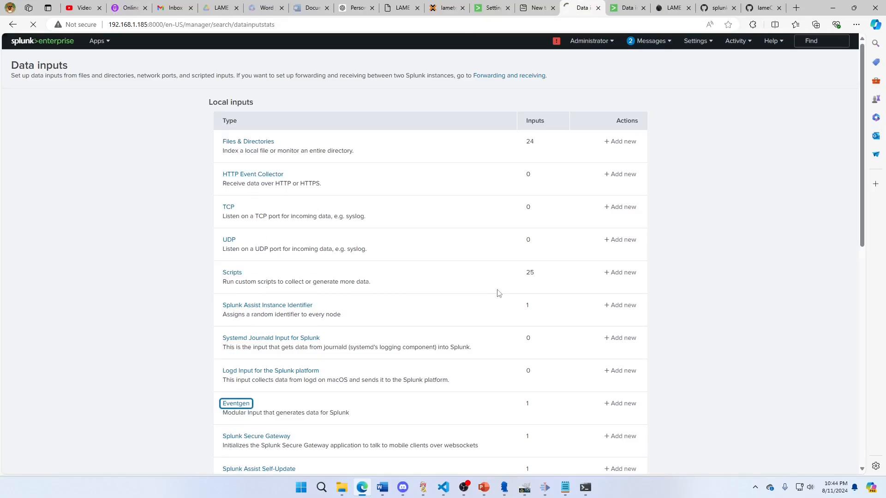
pyautogui.click(236, 403)
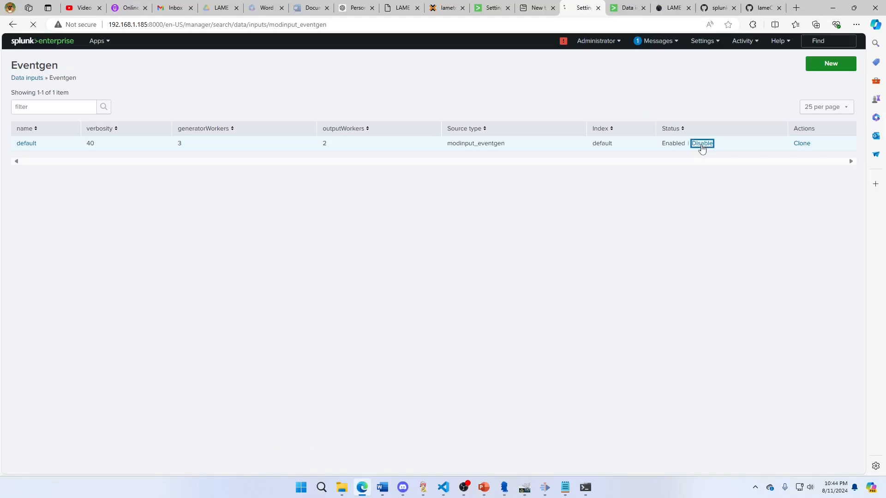
pyautogui.click(702, 143)
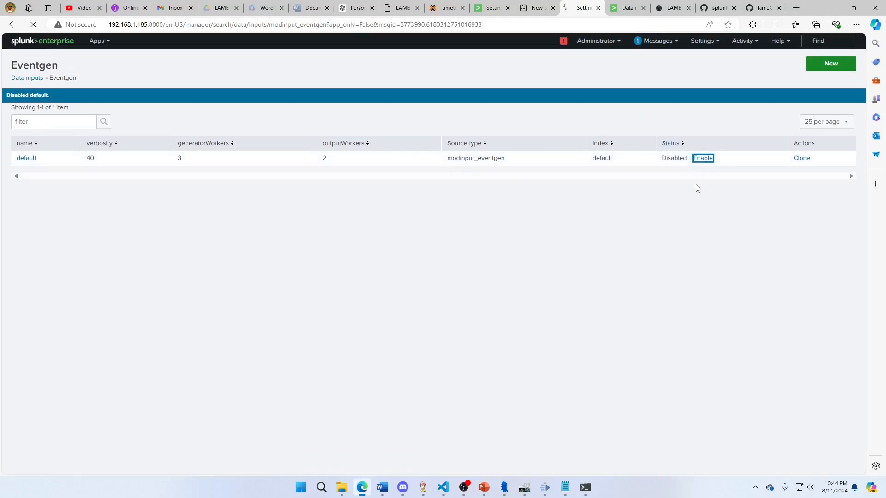
pyautogui.click(703, 158)
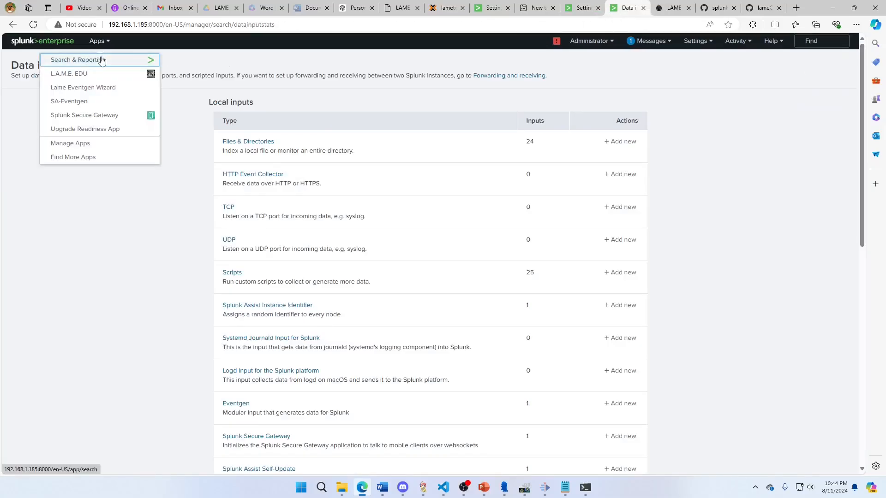
# Search index=lame_eventgen in Search & Reporting, returning 94 generated events.
pyautogui.click(77, 59)
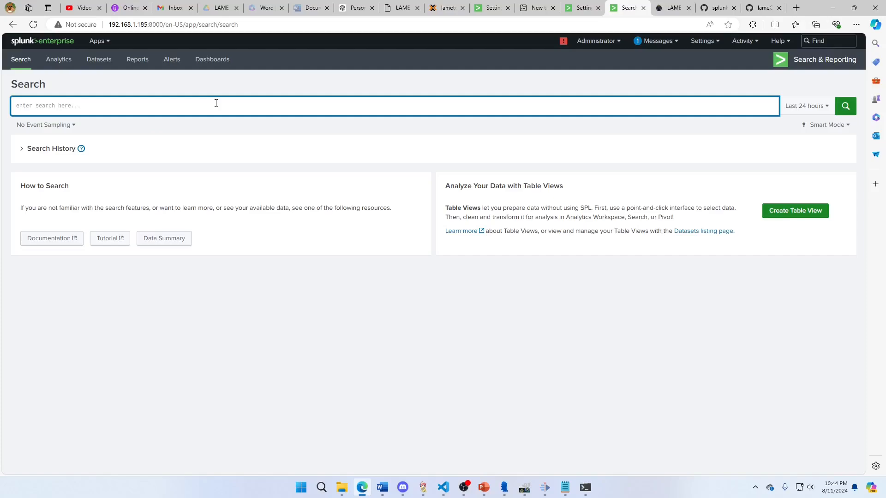
pyautogui.write('index=')
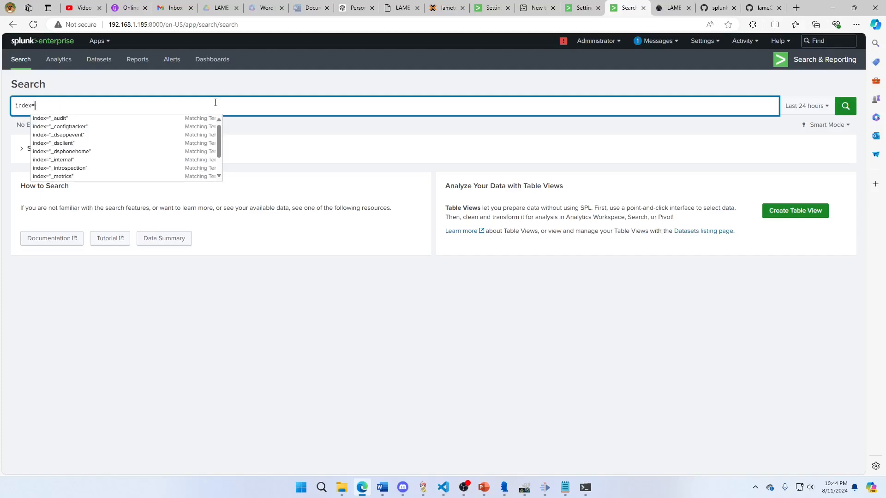
pyautogui.write('lame_eventgen')
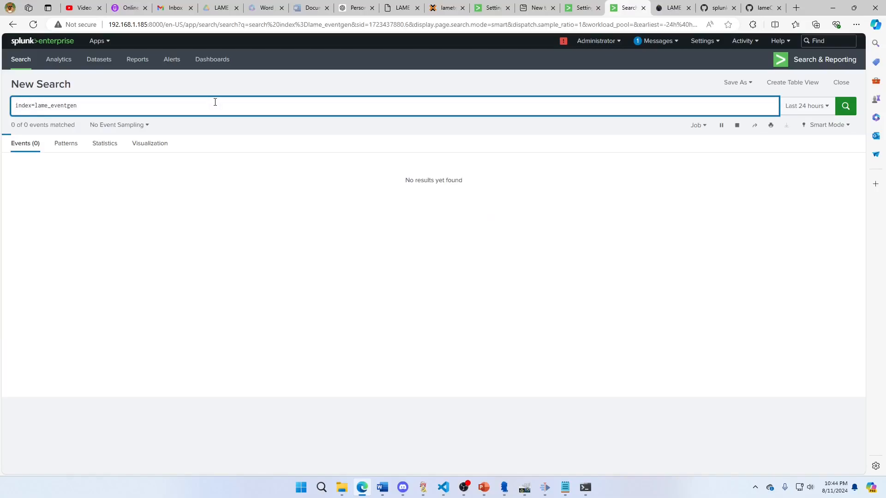
pyautogui.click(845, 105)
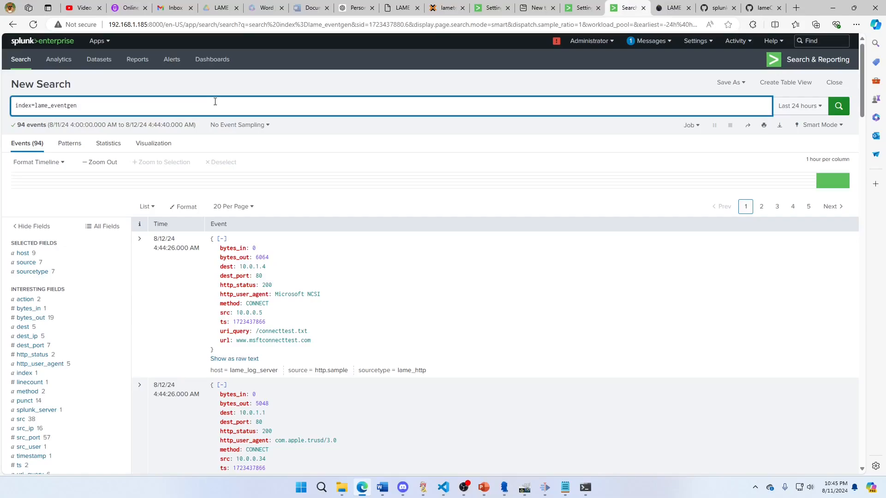
pyautogui.moveTo(663, 177)
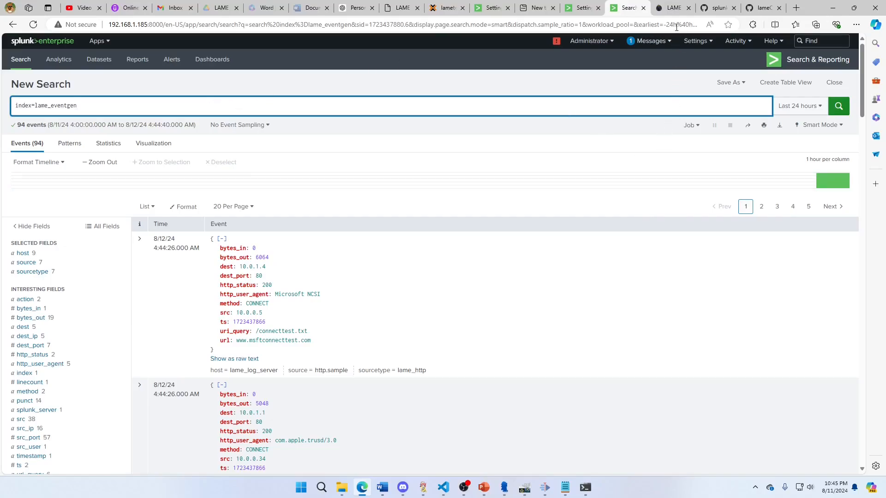
pyautogui.click(761, 7)
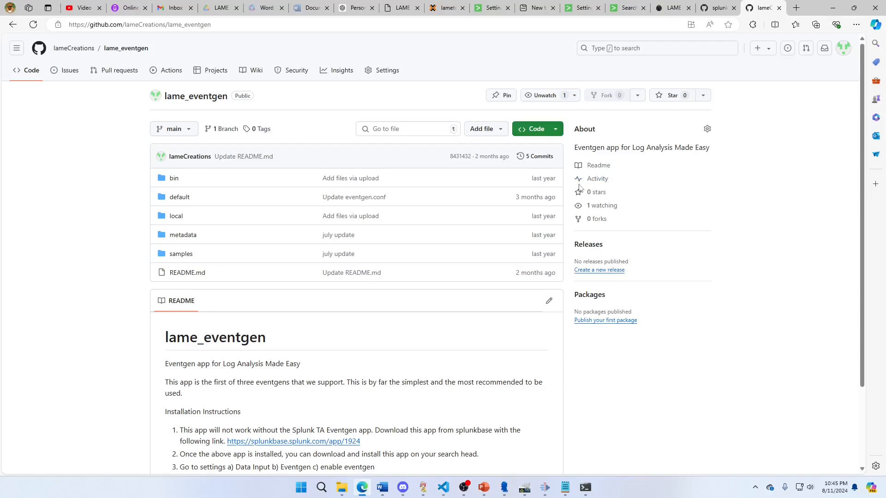
pyautogui.moveTo(609, 21)
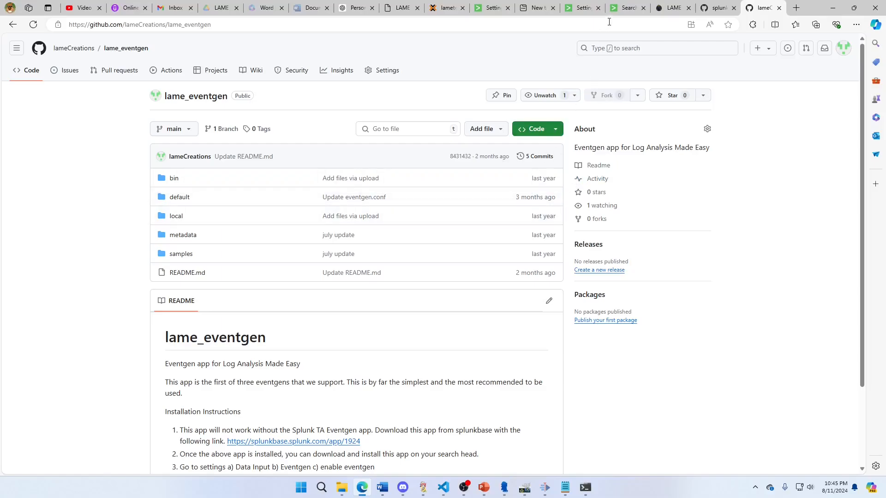
pyautogui.moveTo(582, 473)
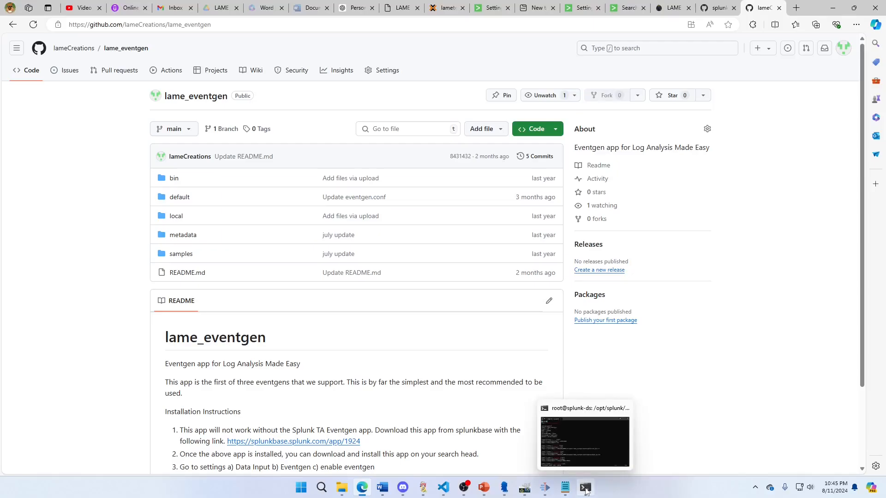
# Scroll the lame_eventgen README down to its Installation Instructions.
pyautogui.scroll(-3)
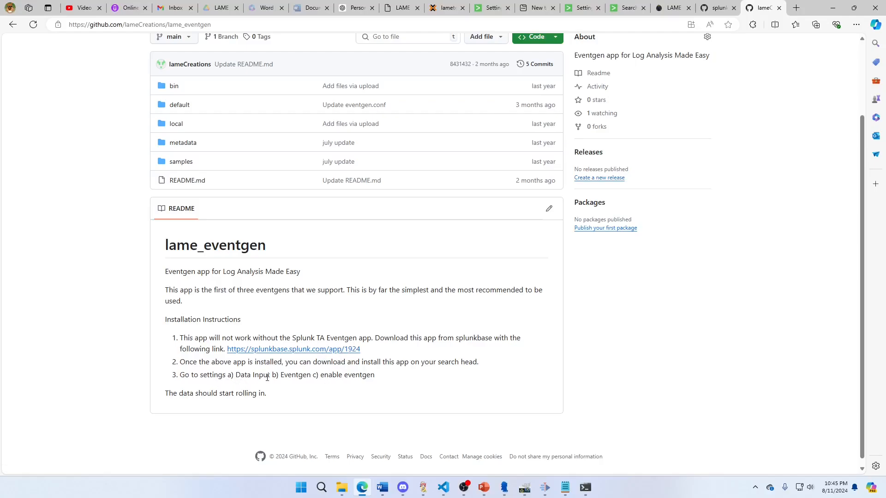
pyautogui.moveTo(398, 387)
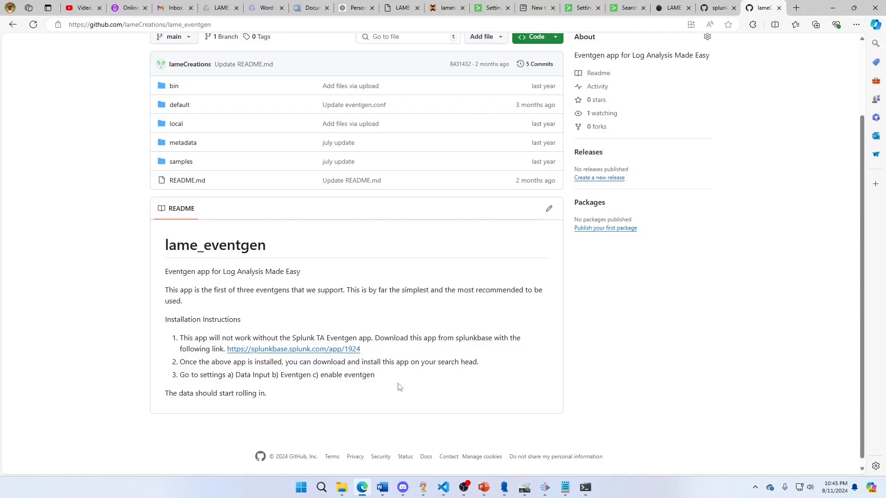